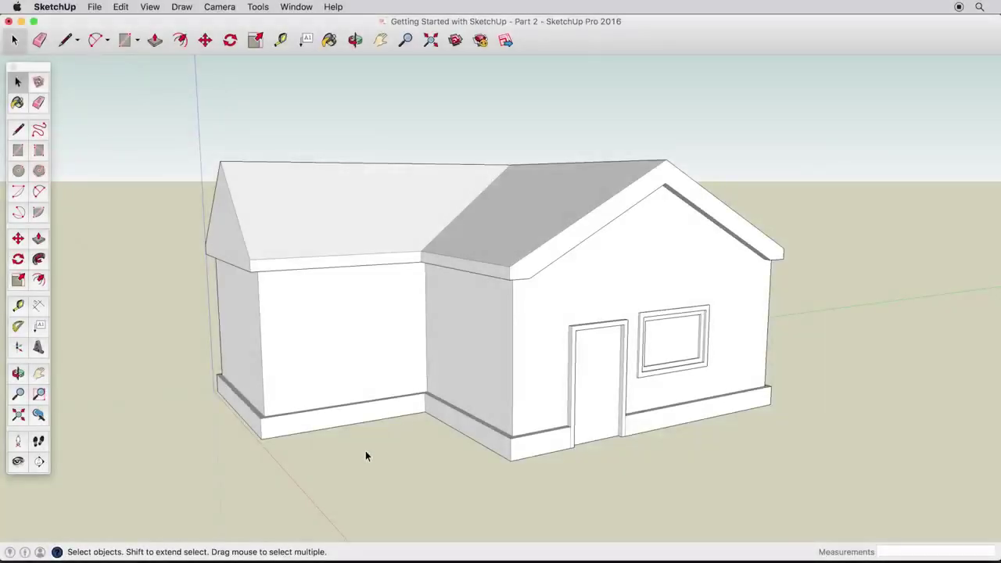
mouse_move(319, 423)
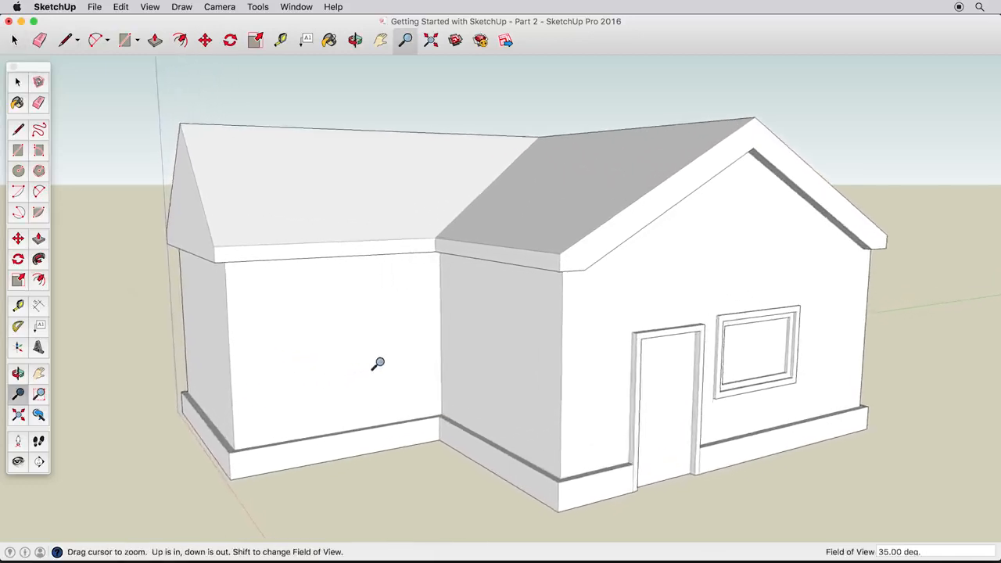
Step: Enable the Large Tool Set palette in a fresh empty scene
left_click(17, 82)
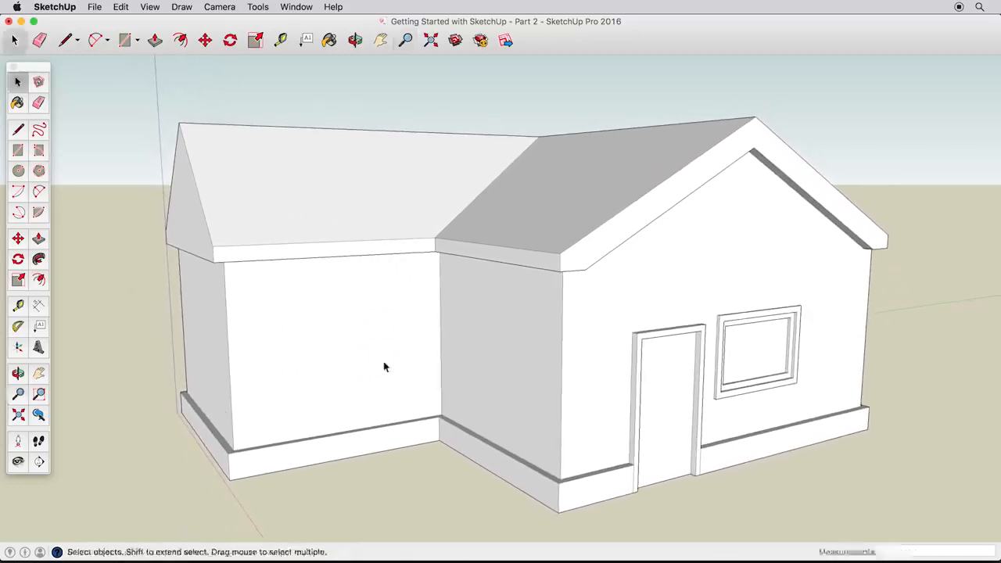
left_click_drag(383, 368, 331, 351)
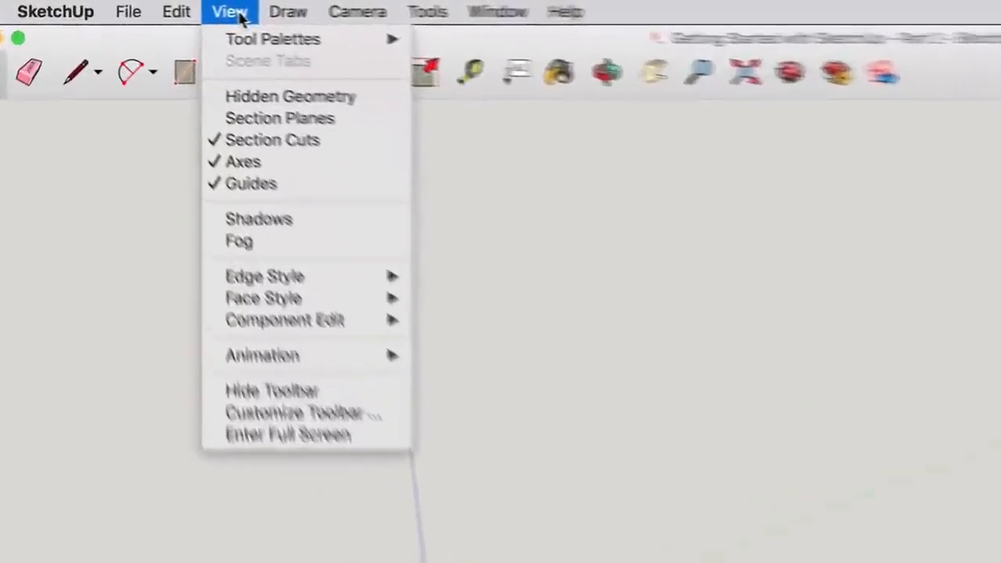
mouse_move(313, 45)
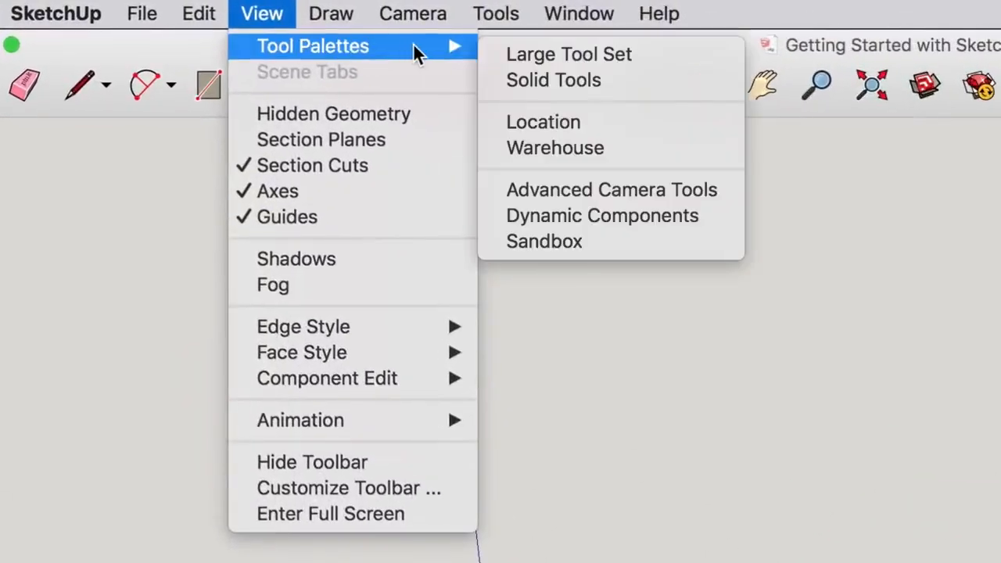
mouse_move(685, 62)
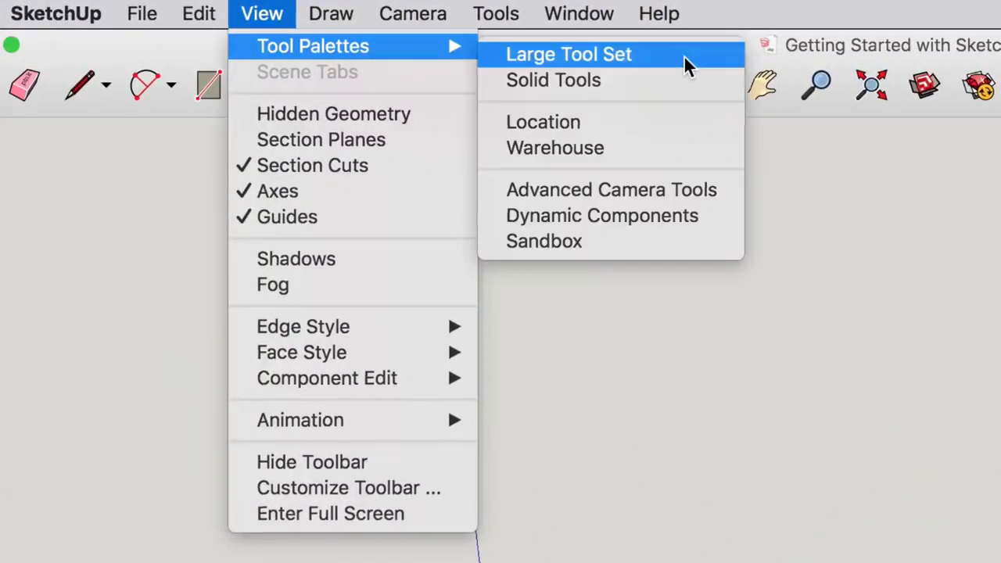
left_click(570, 53)
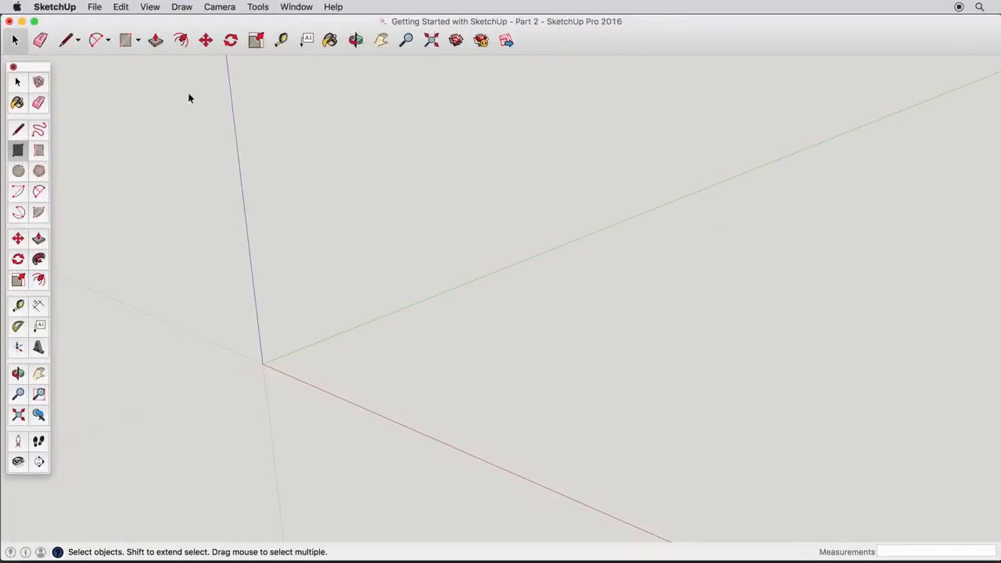
Step: Draw a rough rectangular face on the ground starting at the origin
left_click(127, 40)
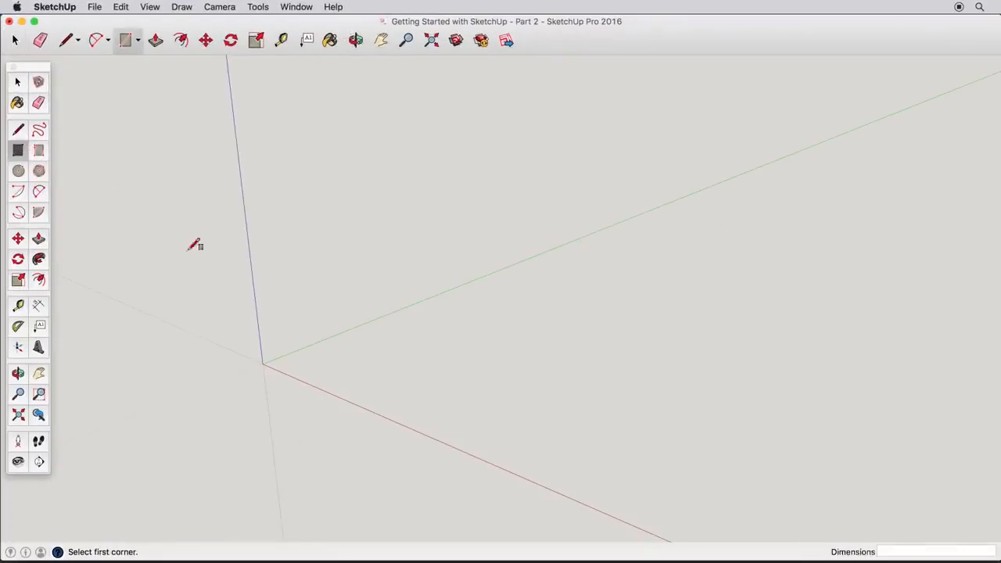
left_click(266, 363)
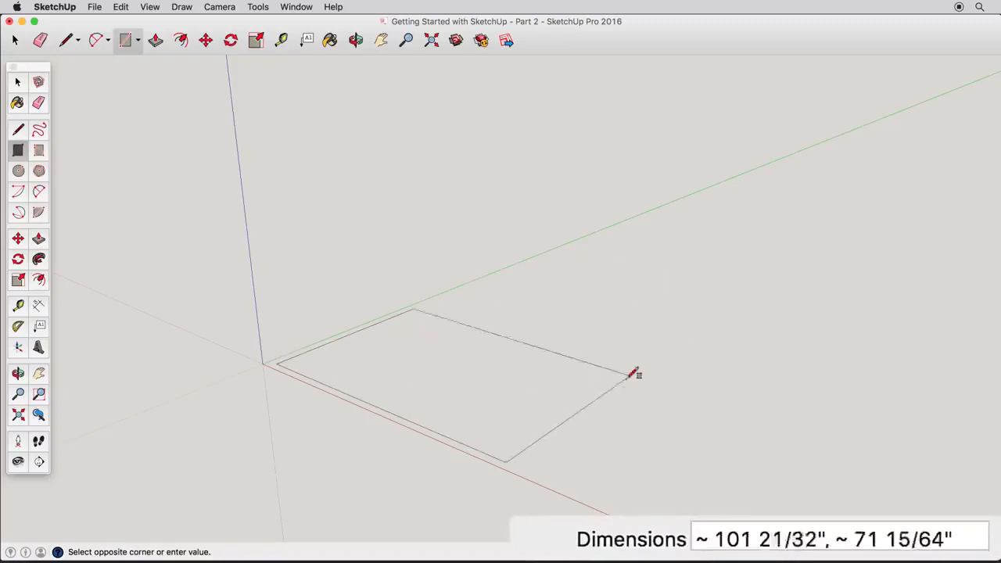
mouse_move(704, 291)
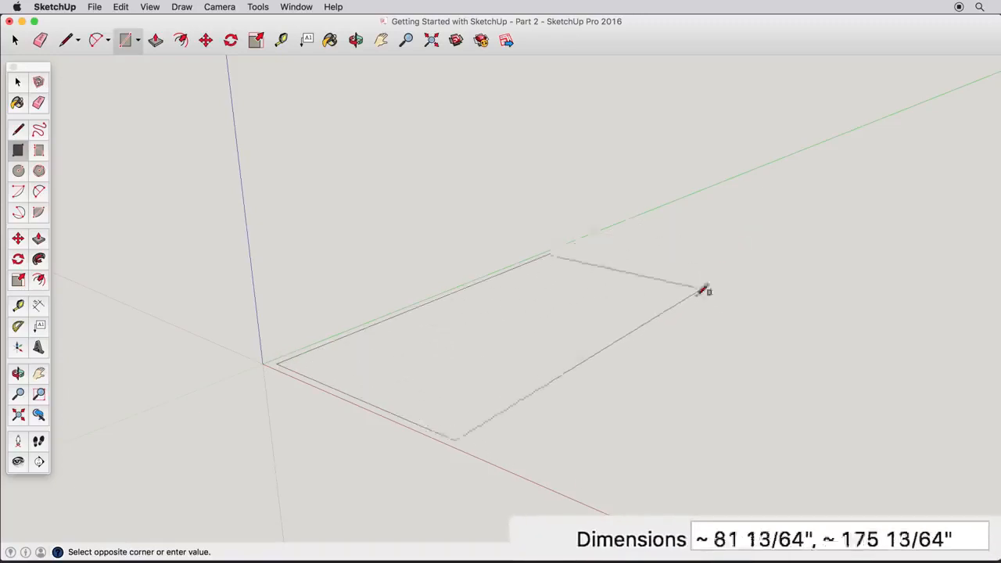
mouse_move(707, 284)
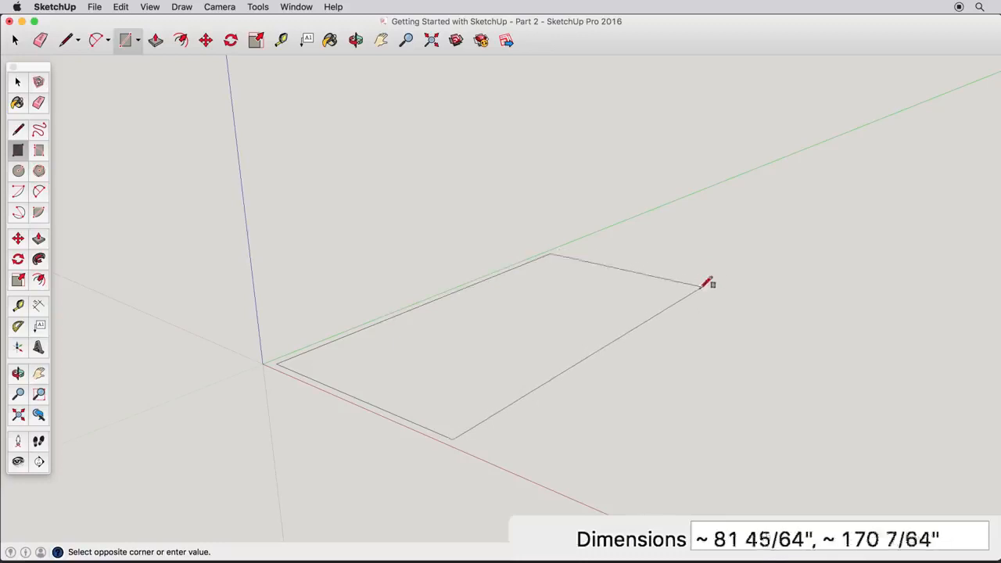
left_click(704, 285)
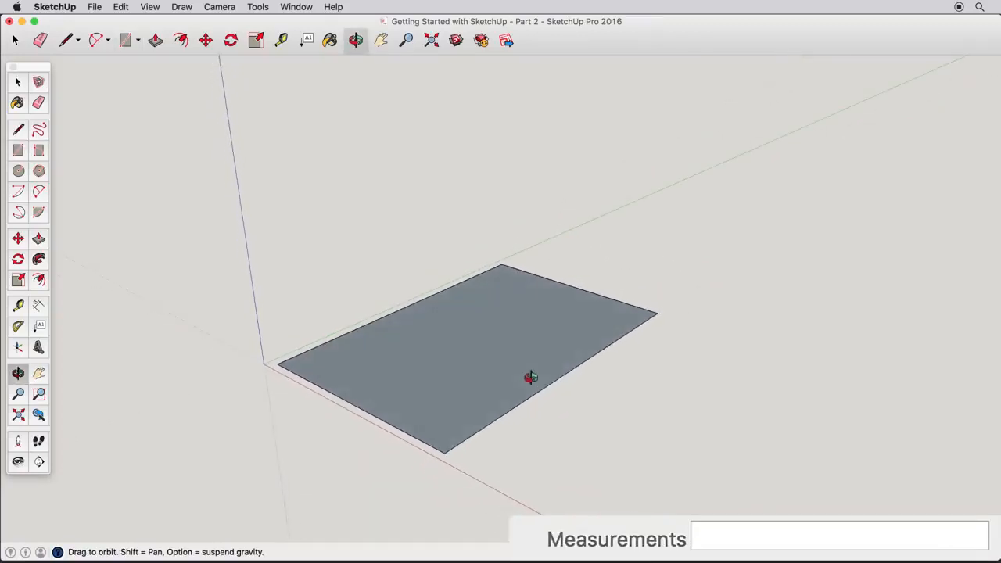
left_click(17, 150)
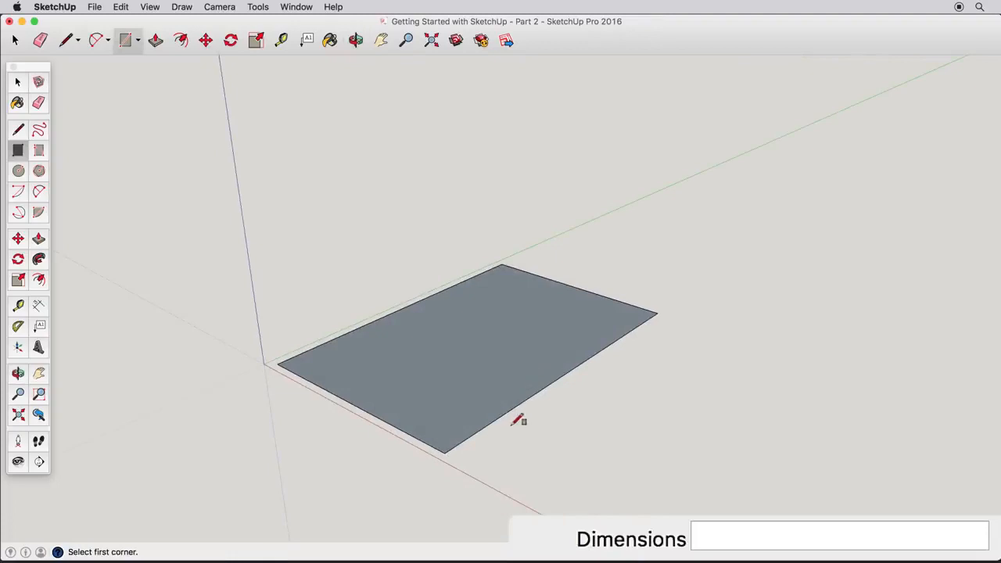
Step: Undo the rough rectangle and redraw it from the origin at exactly 10' by 20'
left_click(121, 6)
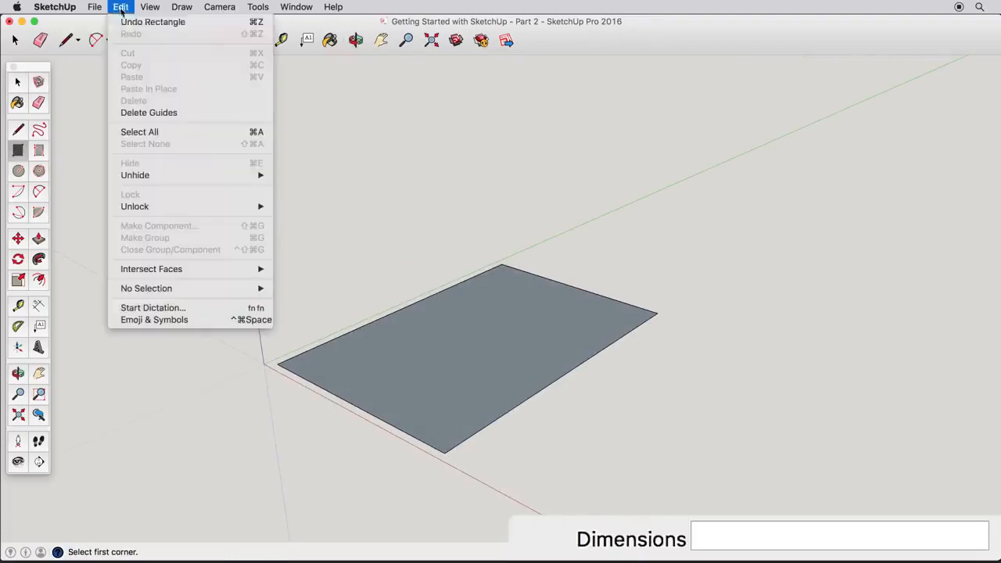
left_click(154, 22)
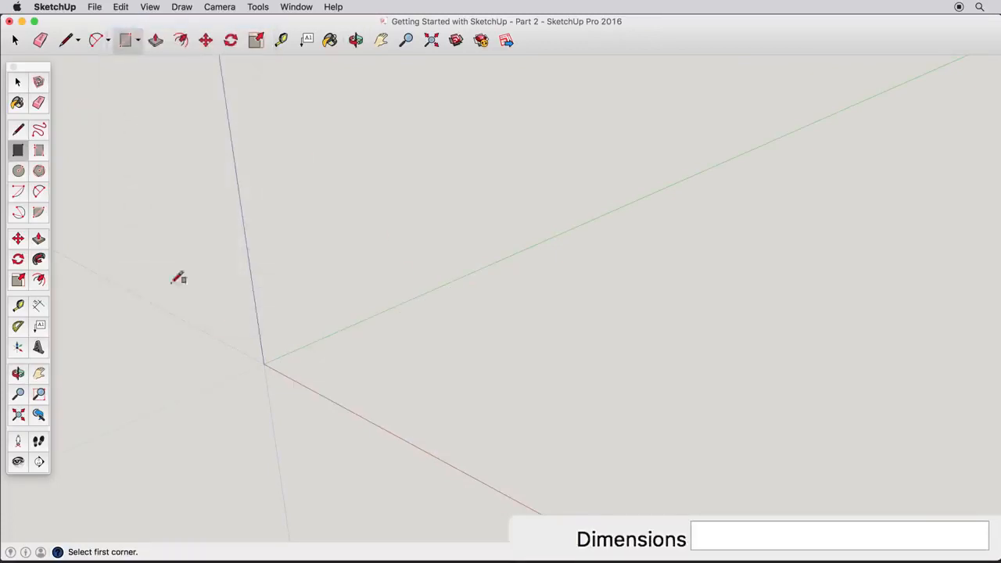
left_click(266, 363)
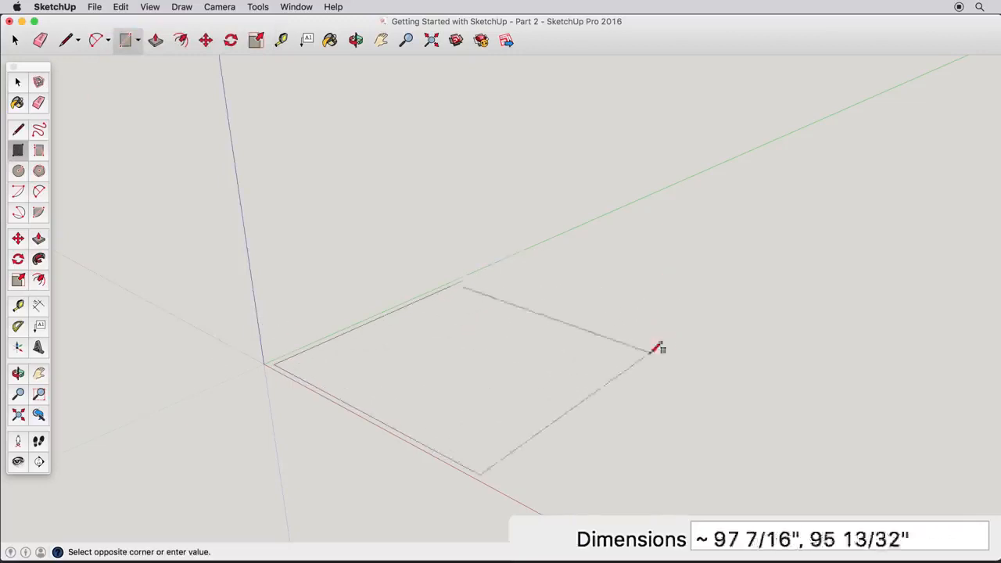
mouse_move(695, 274)
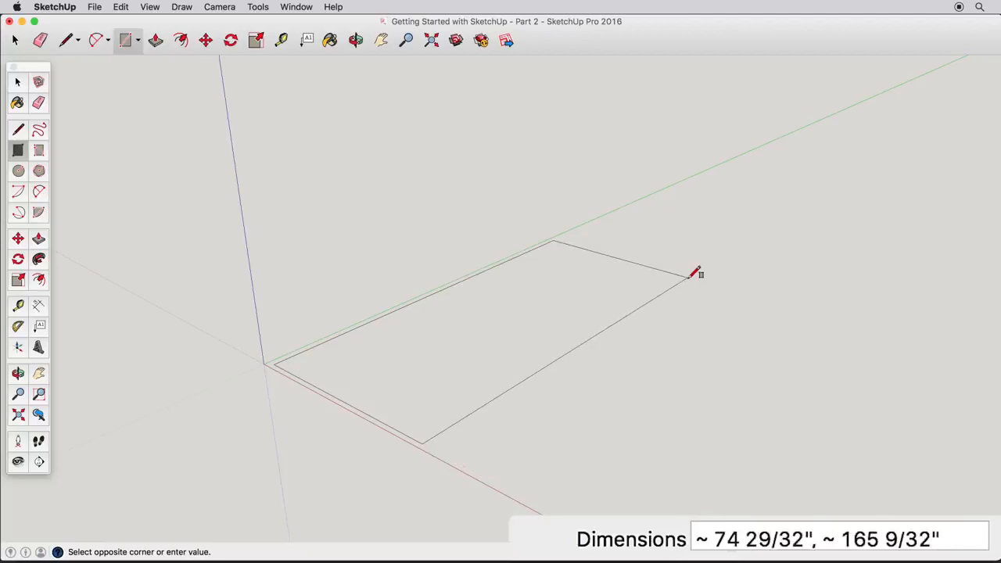
type("10'")
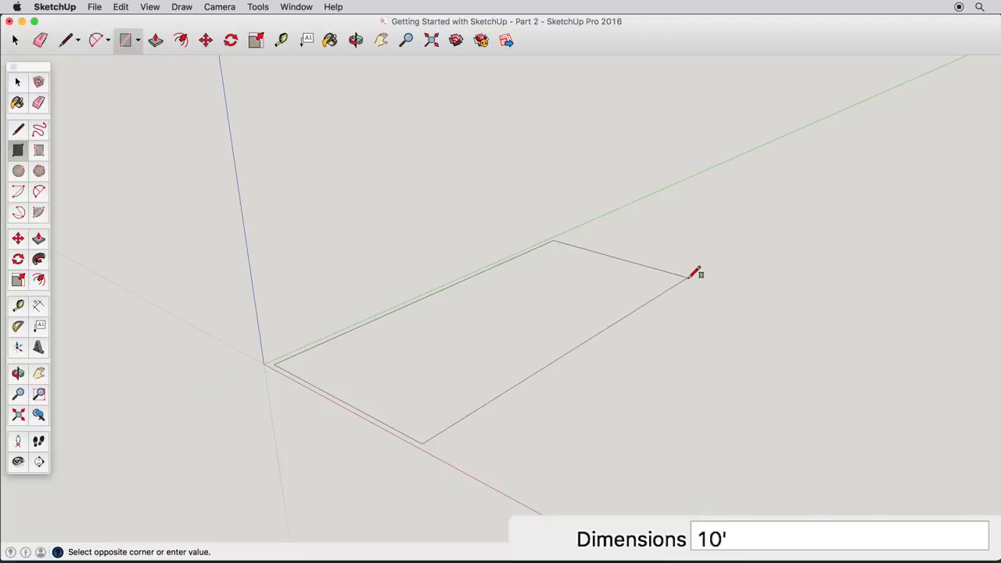
type(",20")
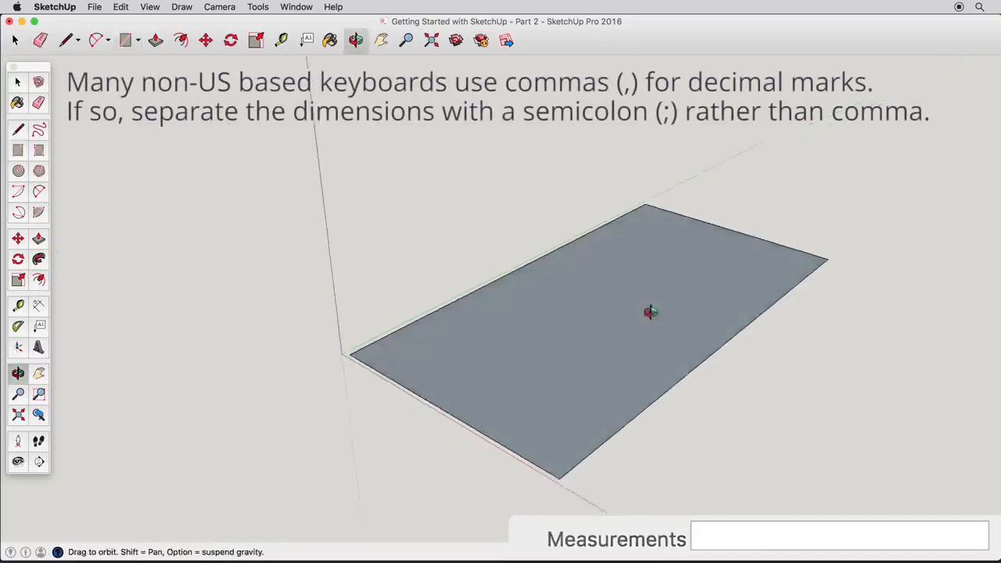
left_click_drag(651, 313, 718, 353)
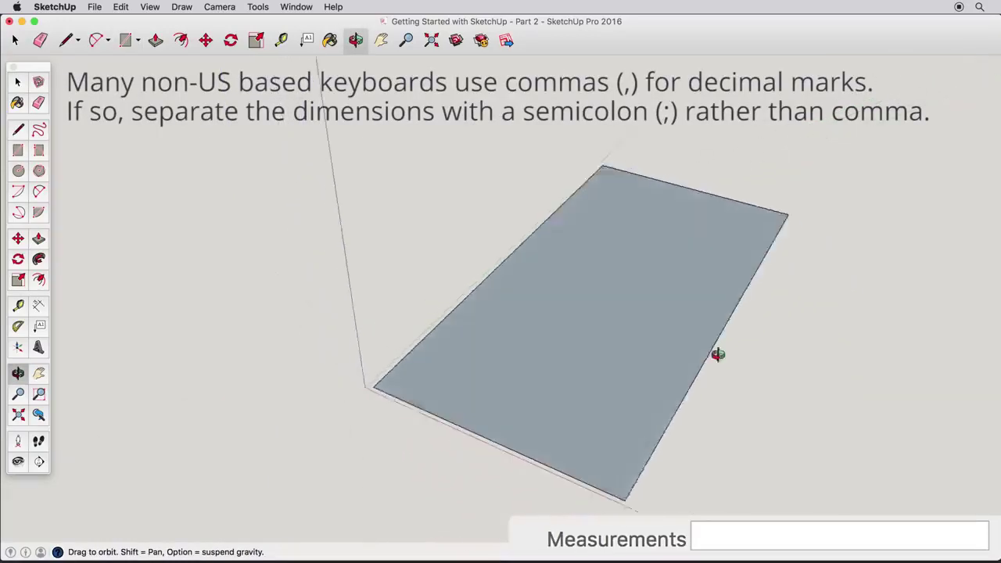
left_click_drag(717, 354, 639, 313)
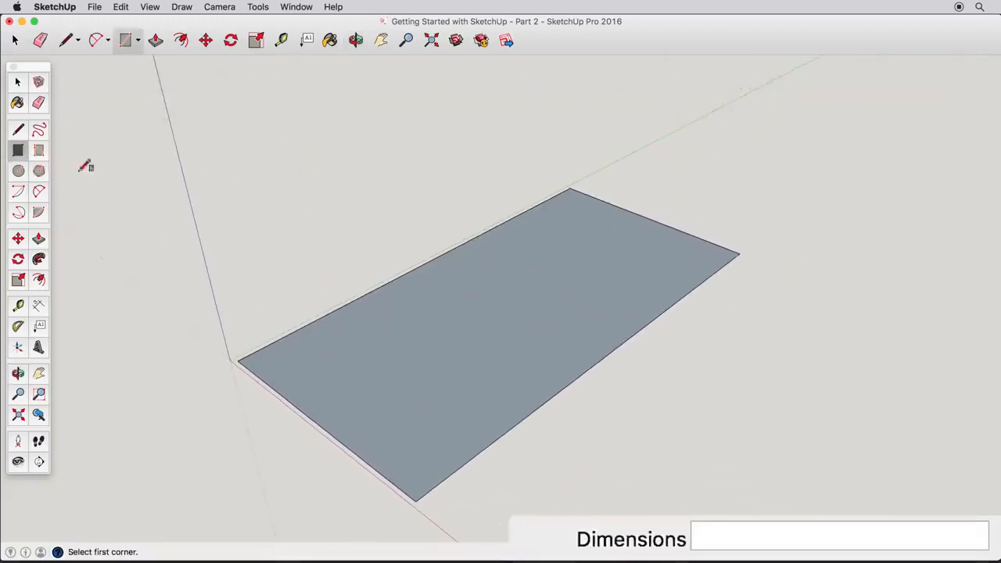
Step: Draw a 2 m line outward from the rectangle's far corner
left_click(18, 129)
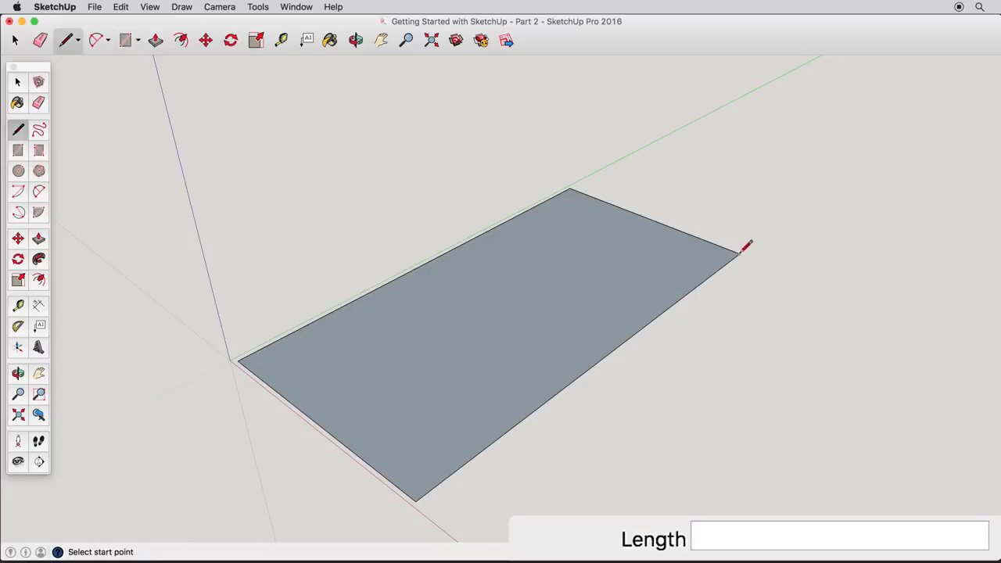
left_click(738, 256)
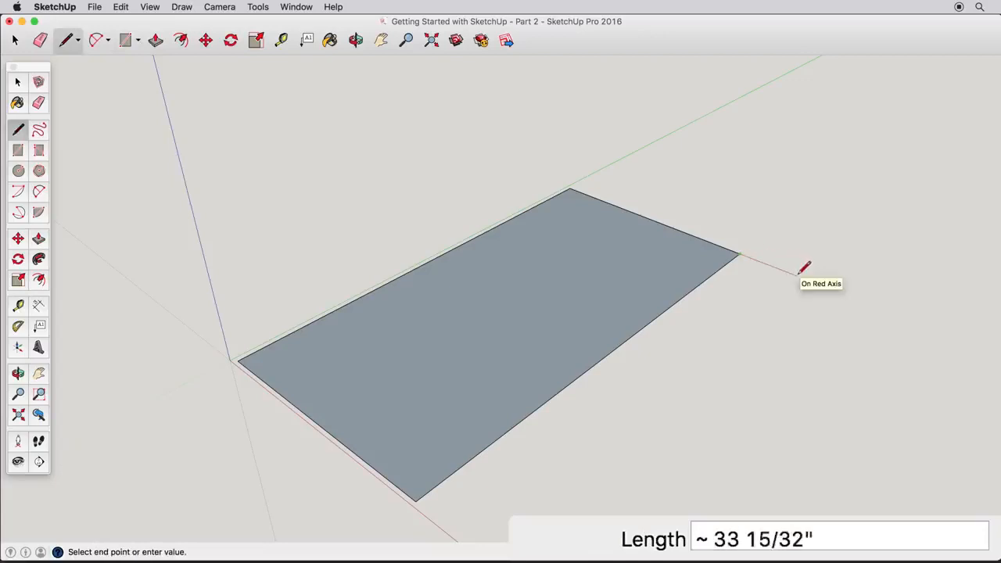
type("2m")
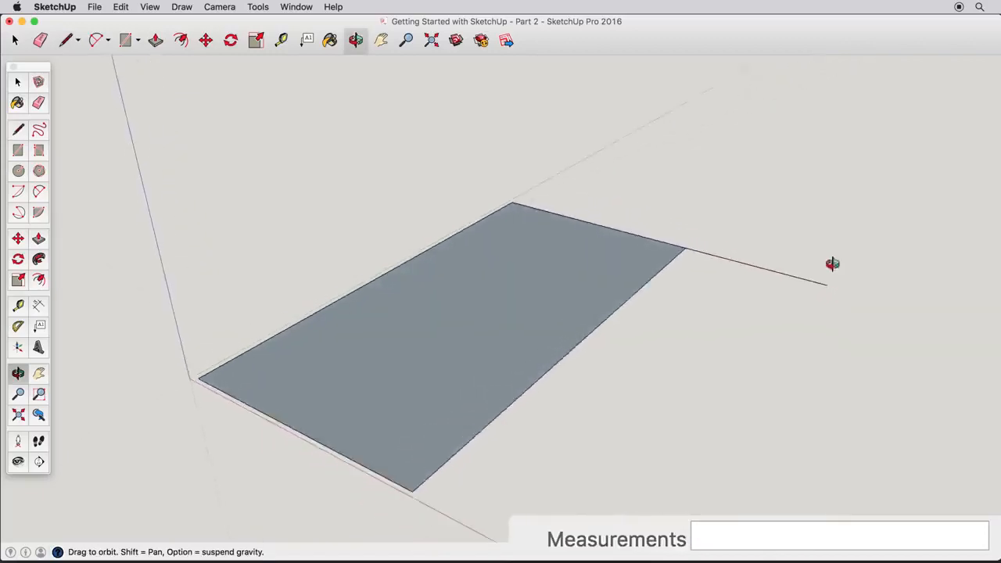
left_click_drag(833, 263, 688, 322)
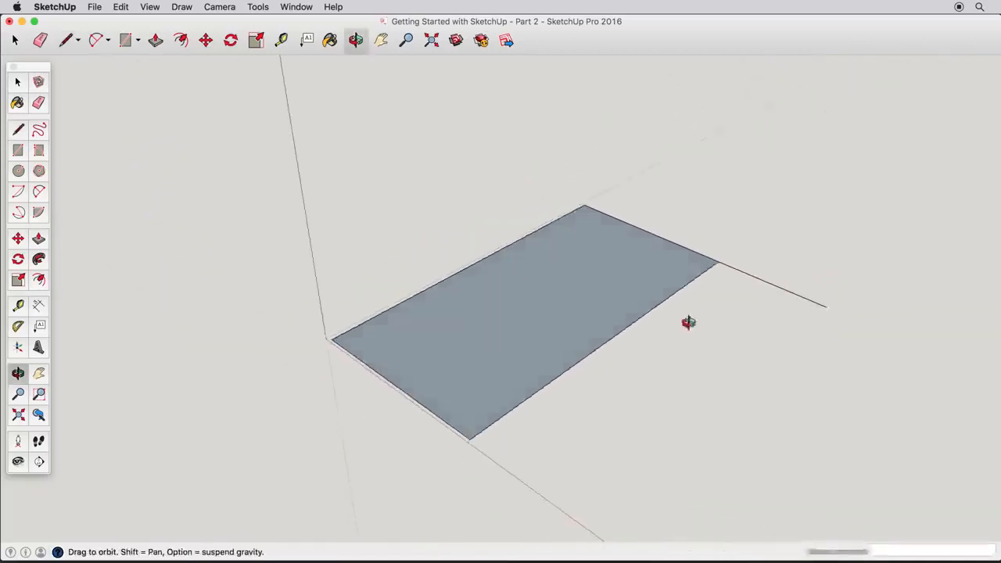
left_click_drag(687, 322, 687, 305)
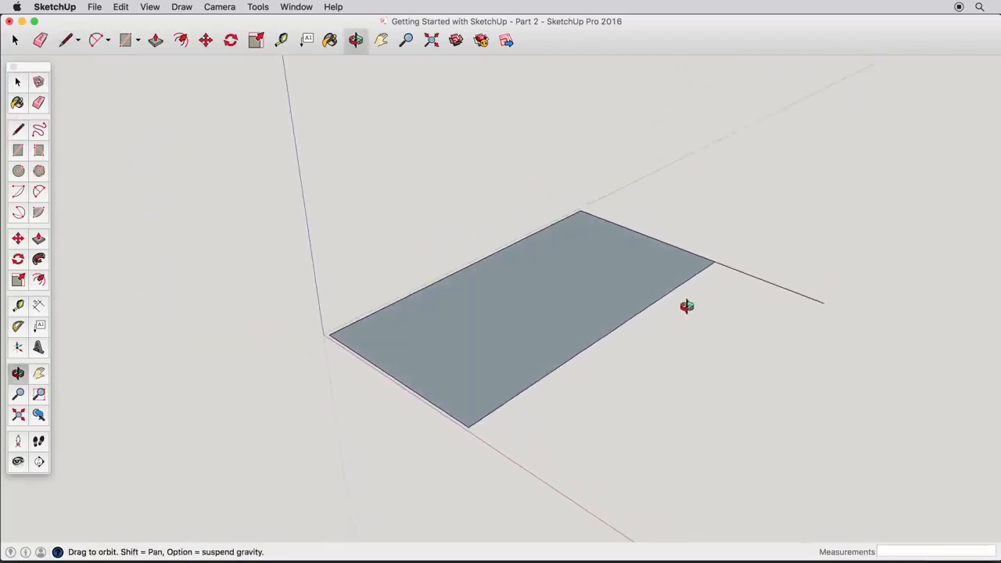
Step: Extend a further line from the end of that 2 m line beyond the corner
left_click(19, 128)
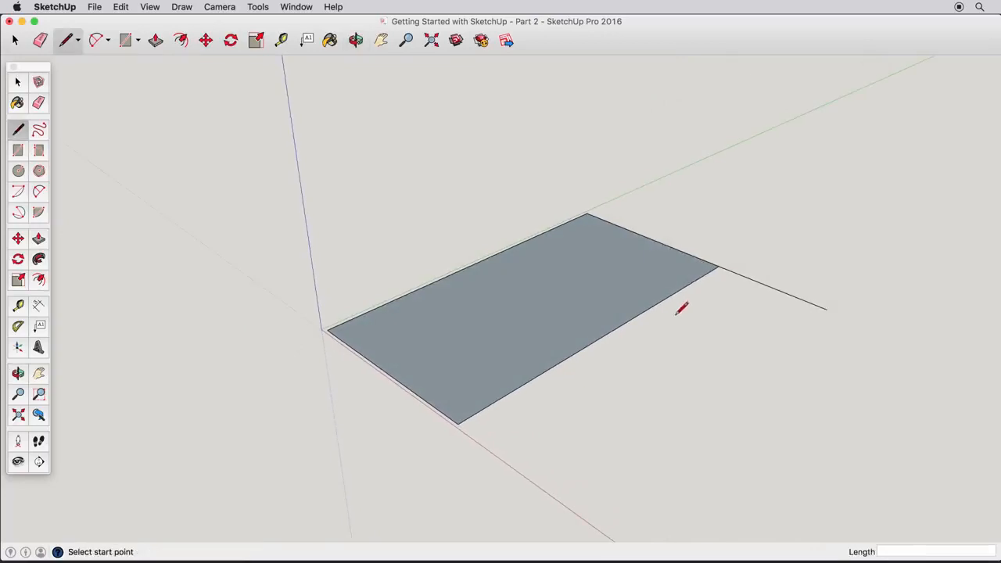
mouse_move(838, 290)
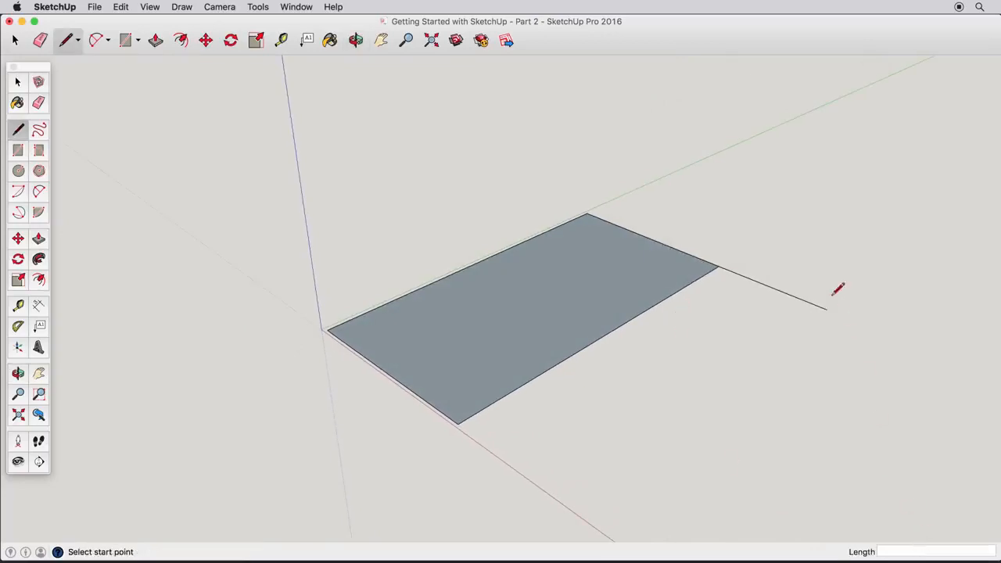
left_click(822, 307)
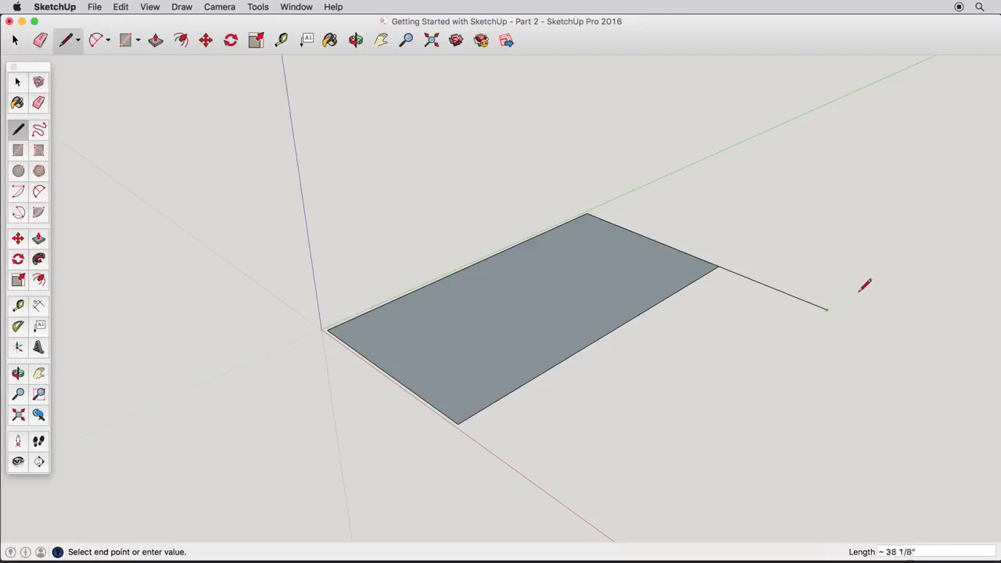
mouse_move(889, 321)
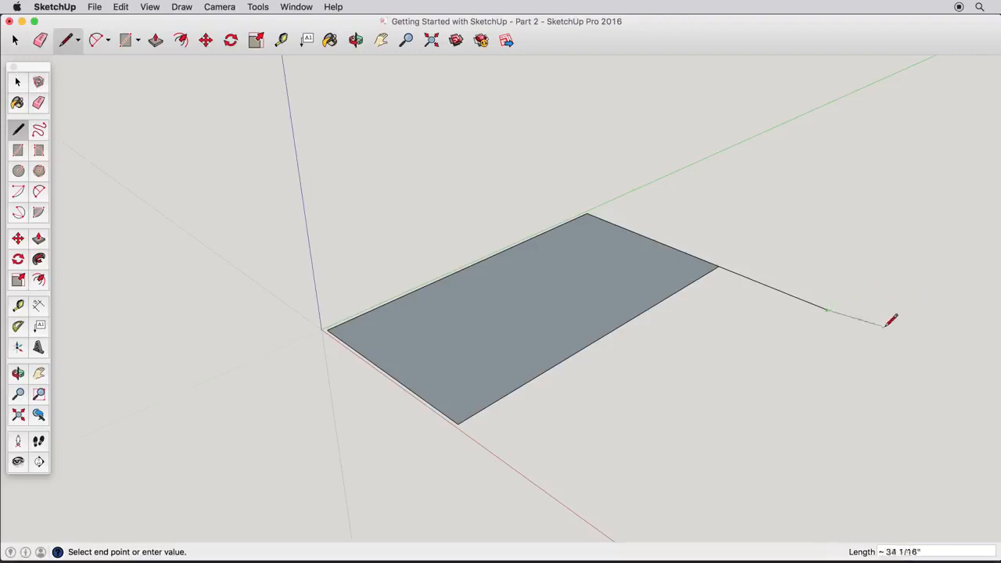
left_click(826, 310)
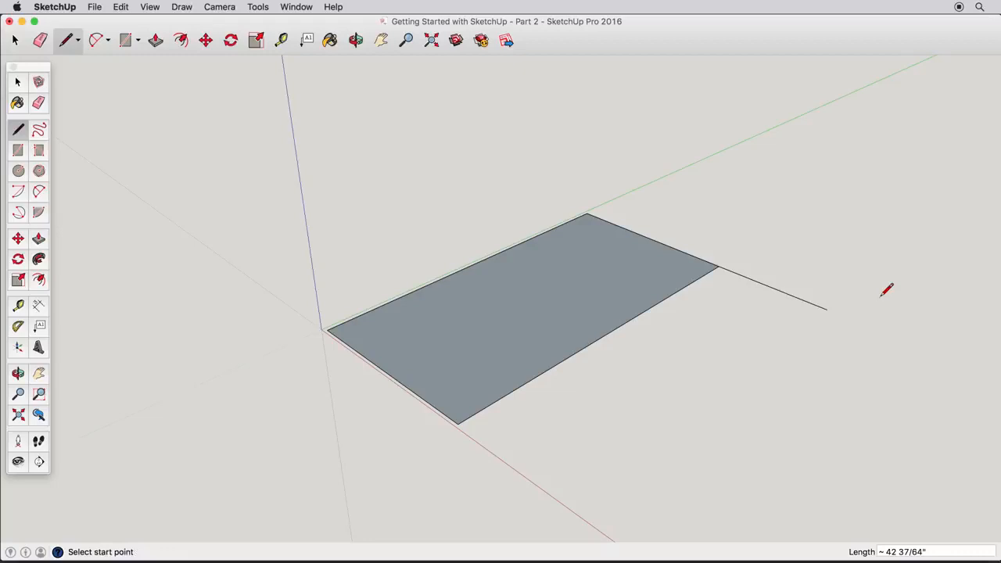
left_click(125, 41)
type("5m,2")
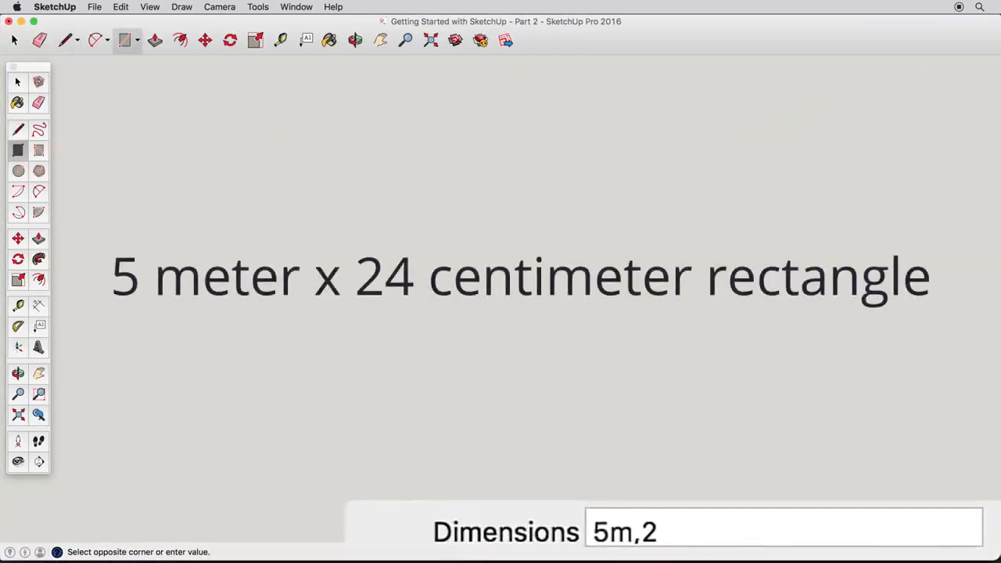
type("4cm")
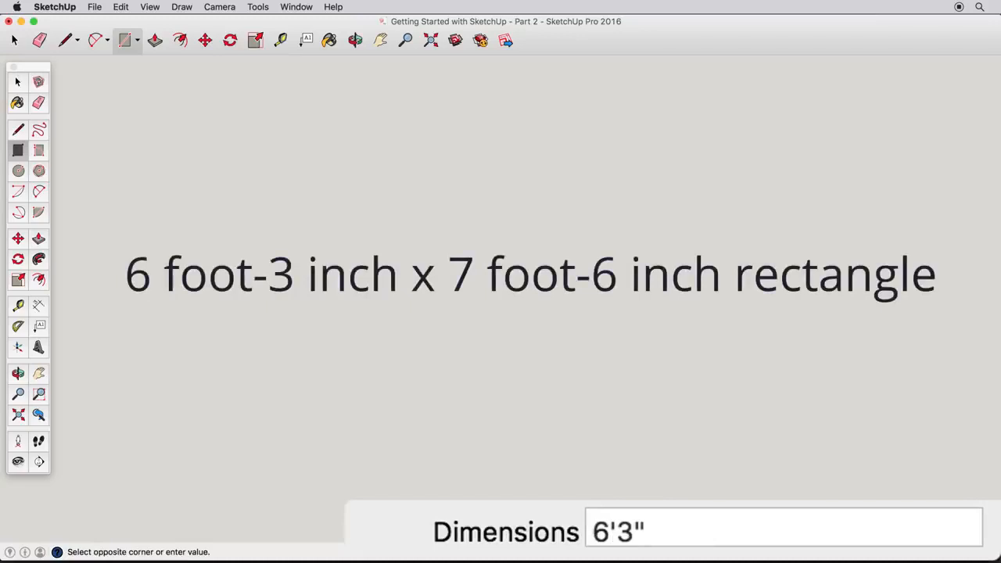
type(",7.5")
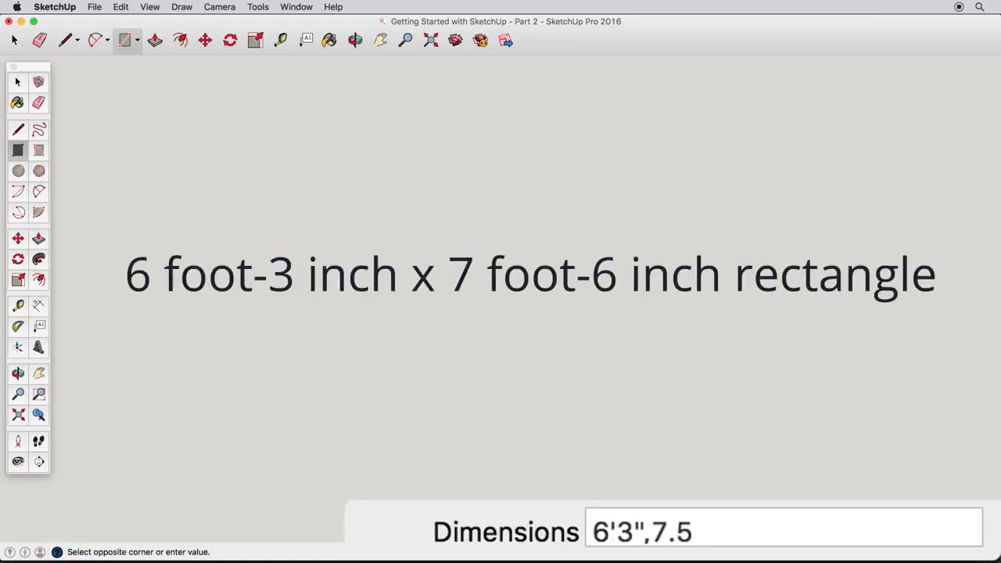
type("'")
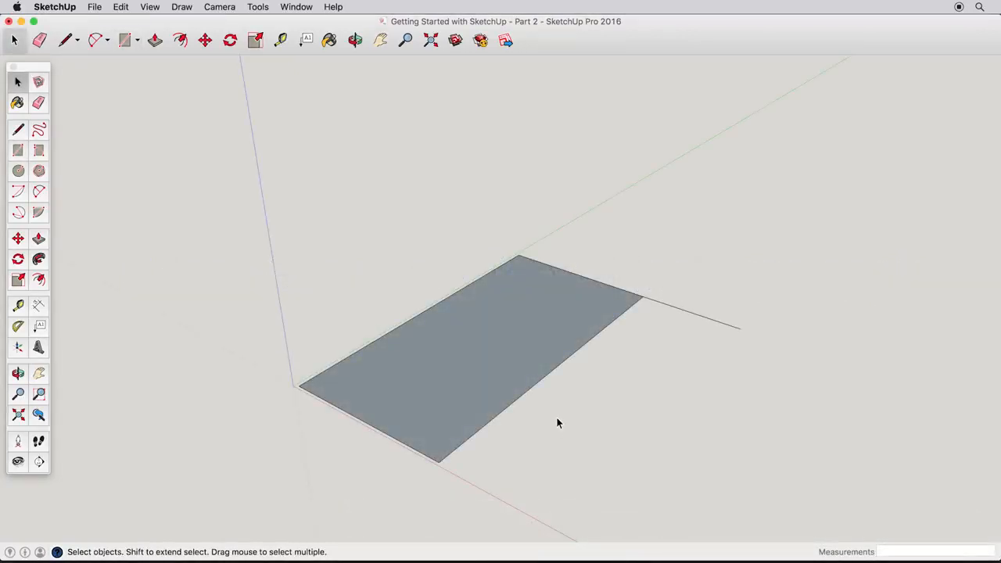
Step: Delete the old geometry and draw a new 12' by 30' rectangle at the origin
left_click_drag(559, 422, 863, 519)
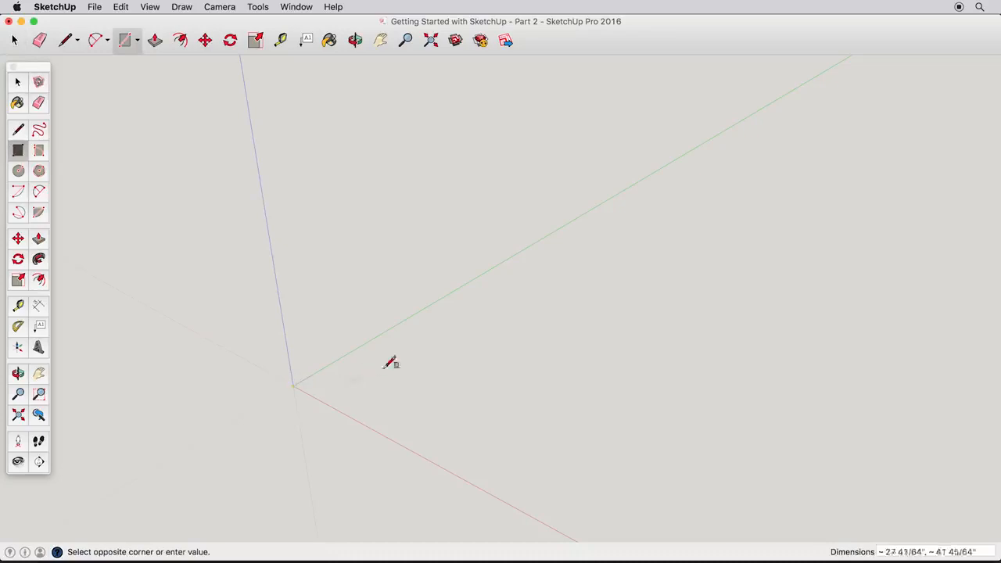
mouse_move(463, 347)
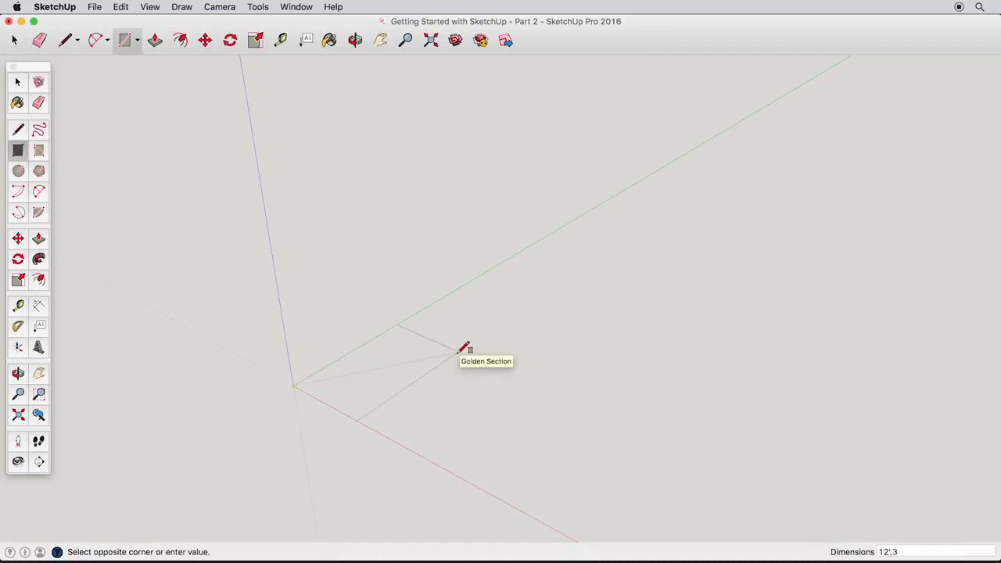
left_click(466, 347)
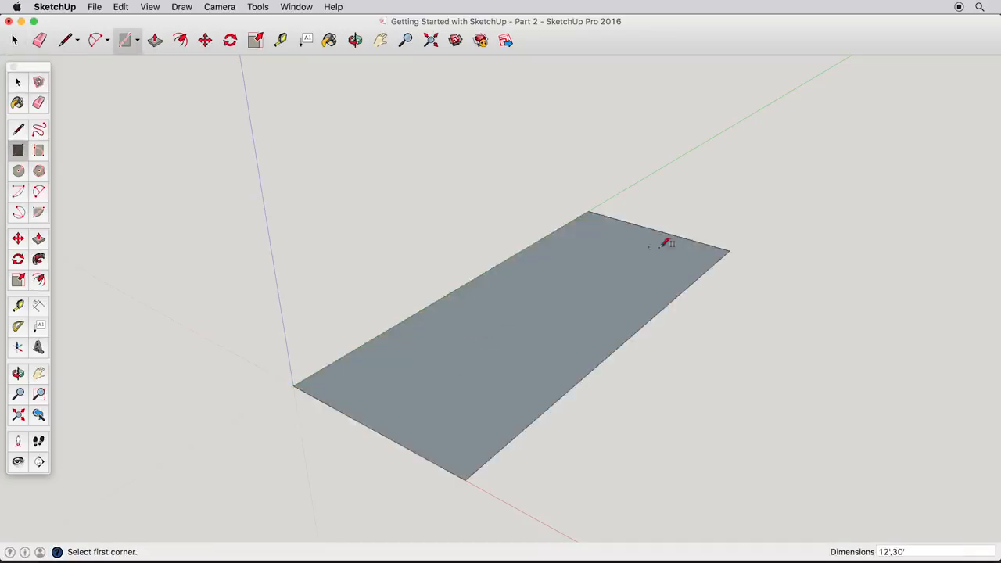
Step: Add a 20' by 10' rectangle for an L-shaped footprint and push it up 10 feet
left_click(665, 243)
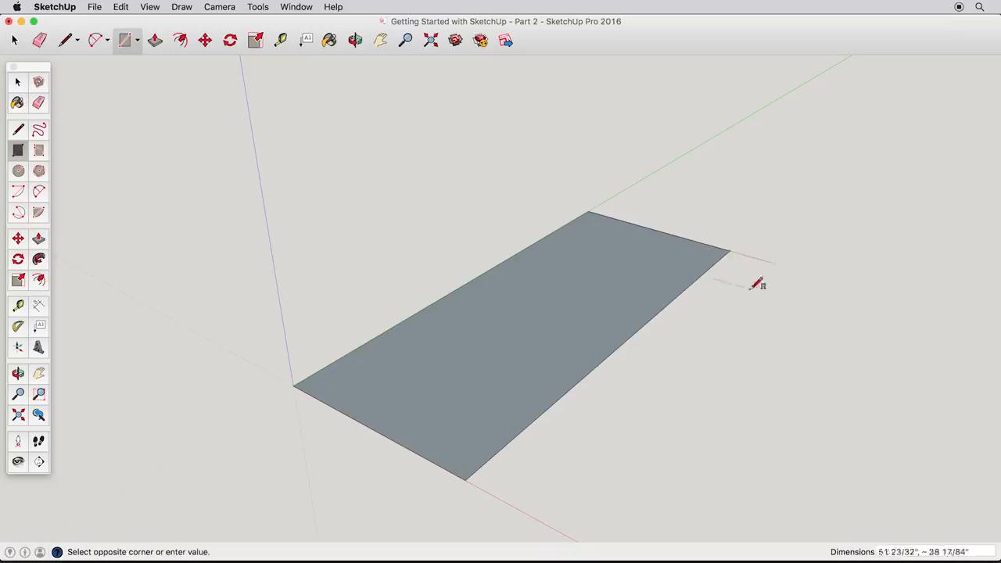
mouse_move(785, 345)
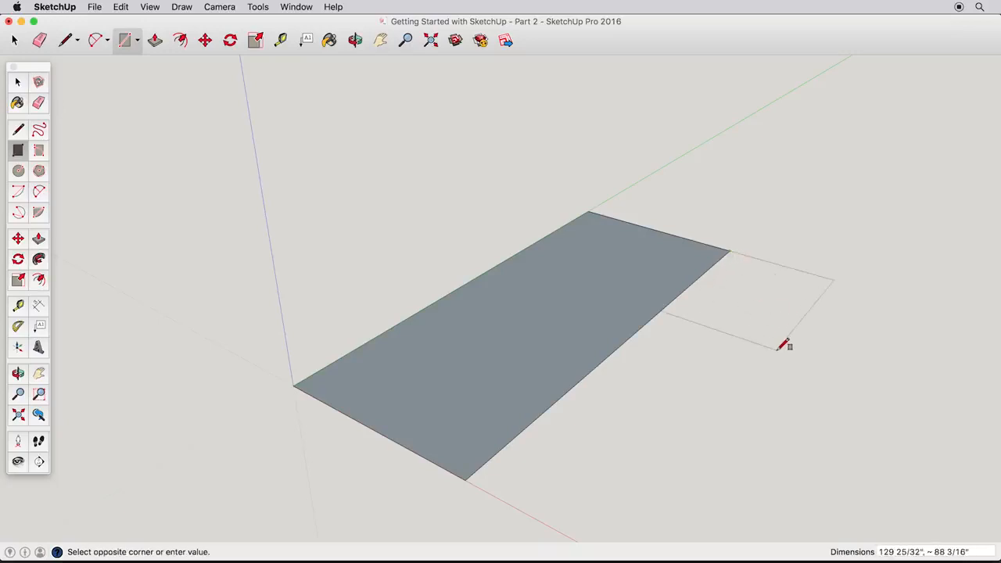
type("20',")
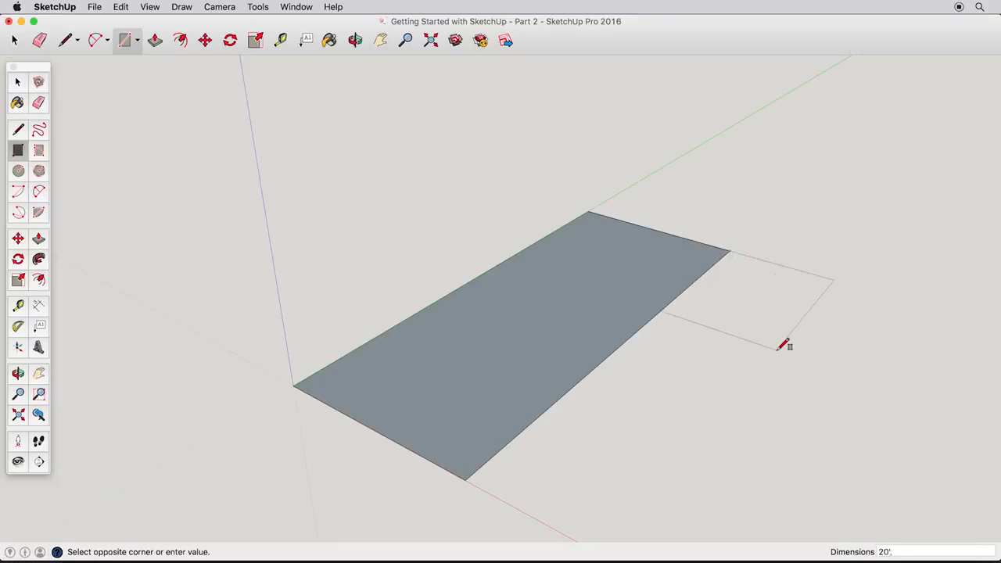
left_click(788, 346)
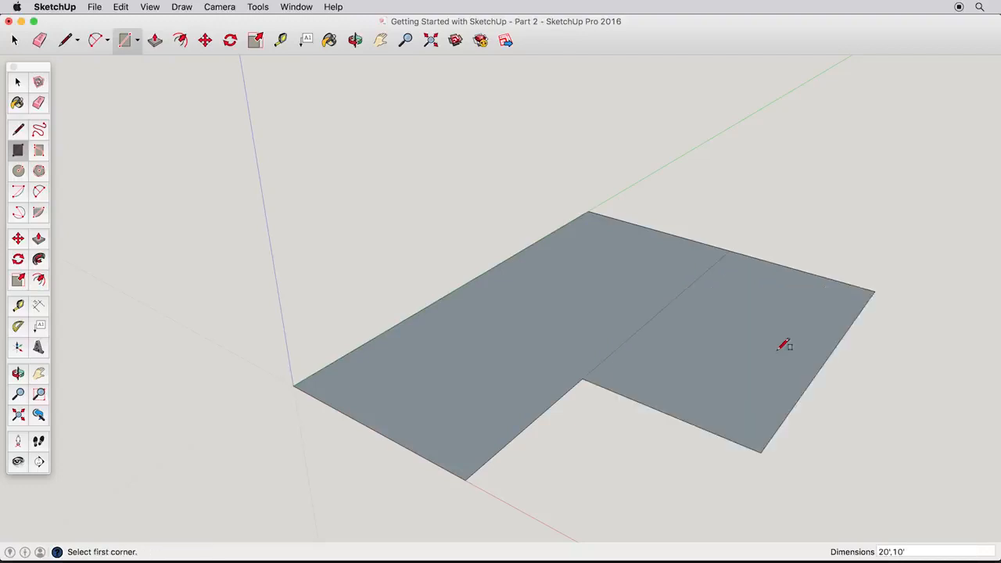
mouse_move(41, 112)
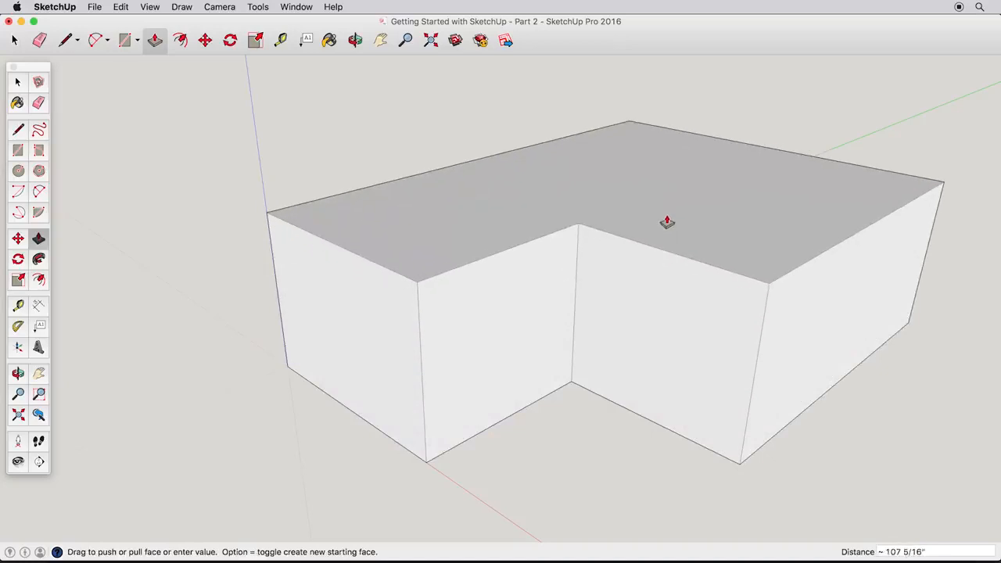
type("10")
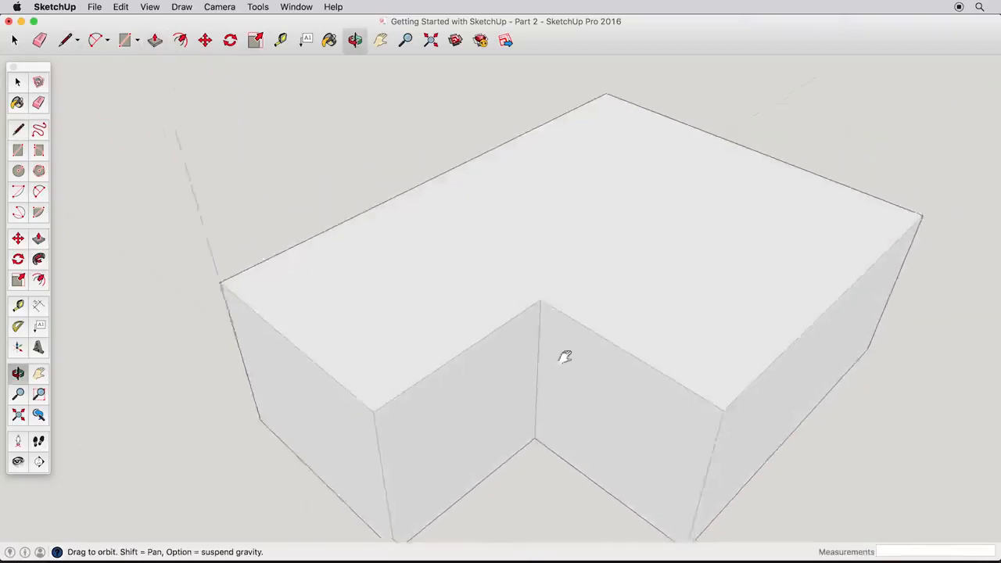
Step: Draw the ridge line from the front edge midpoint, then lines to the far edge and outer corner
left_click(19, 130)
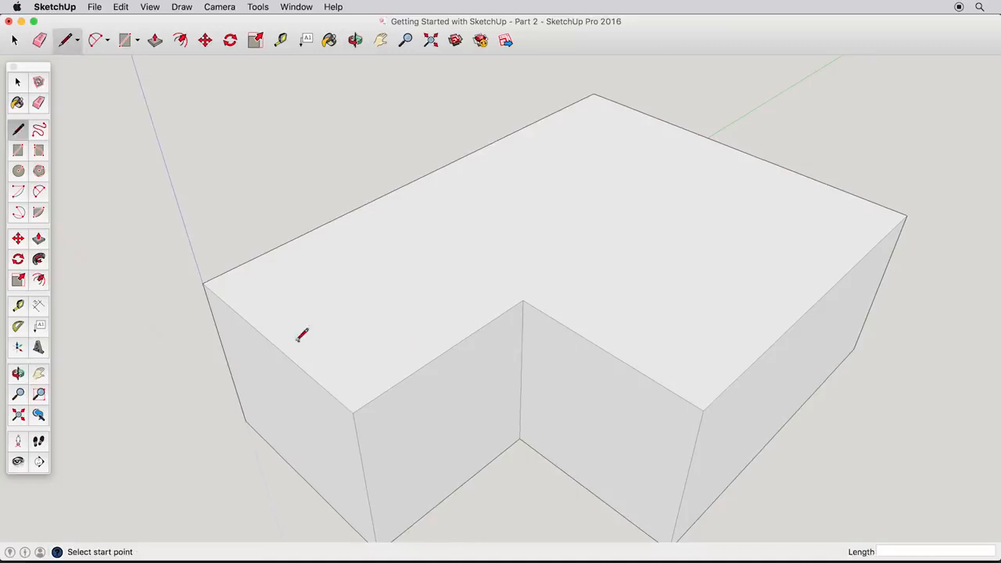
mouse_move(279, 335)
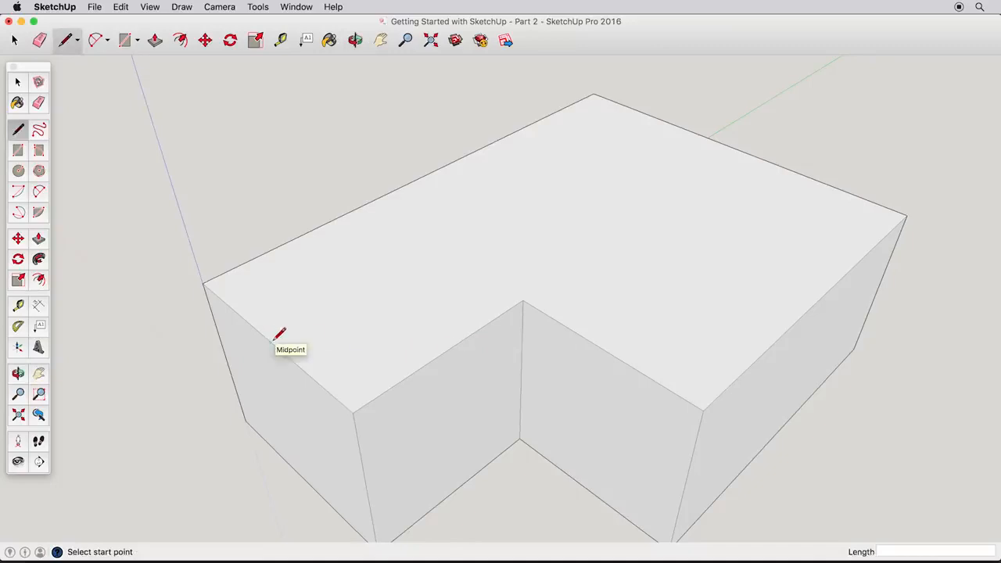
left_click(279, 335)
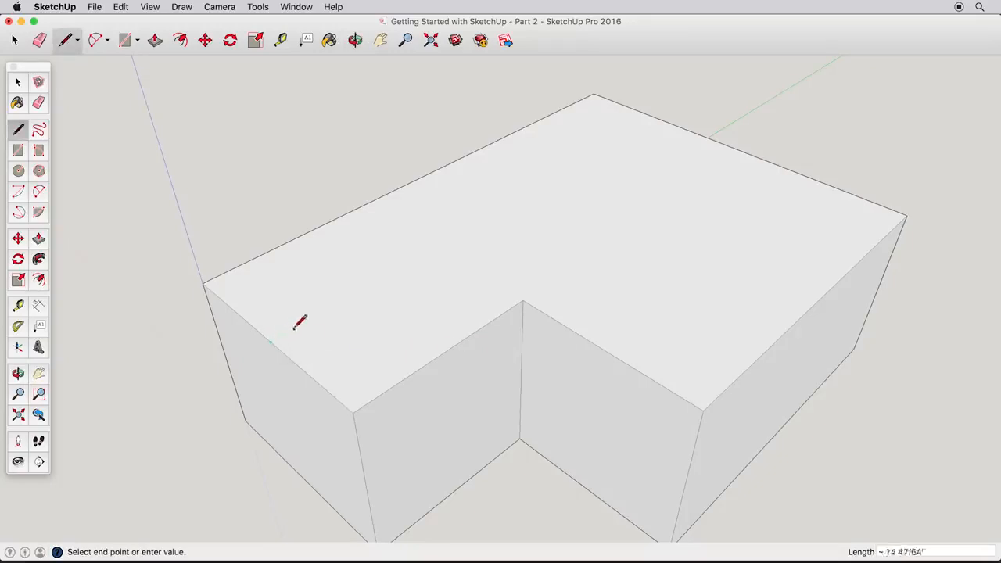
mouse_move(414, 260)
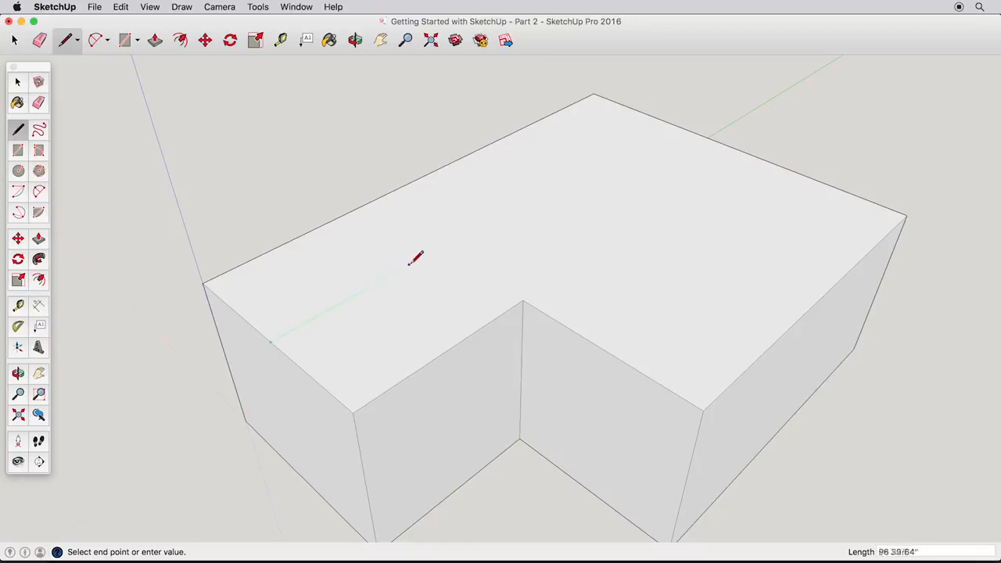
mouse_move(469, 231)
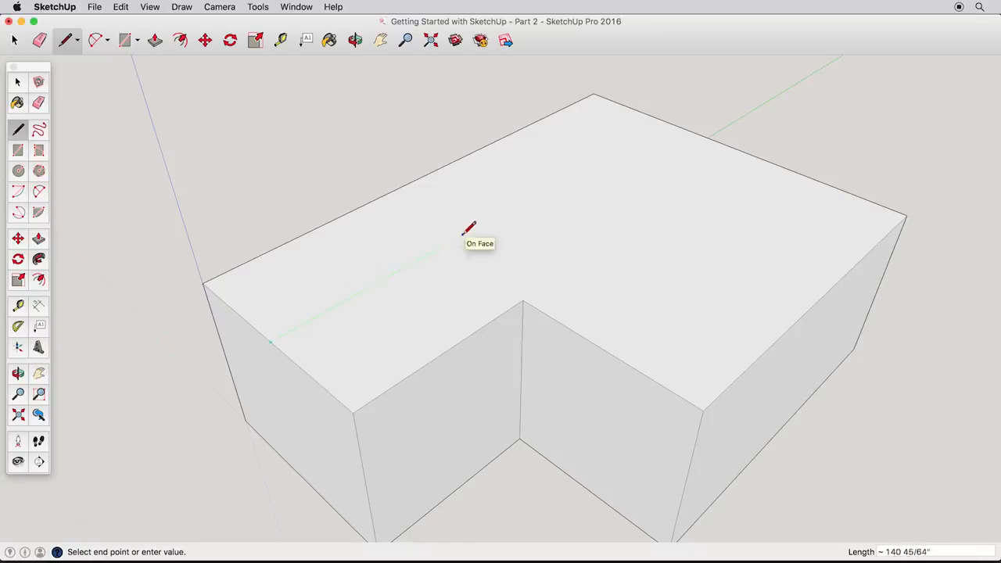
mouse_move(526, 195)
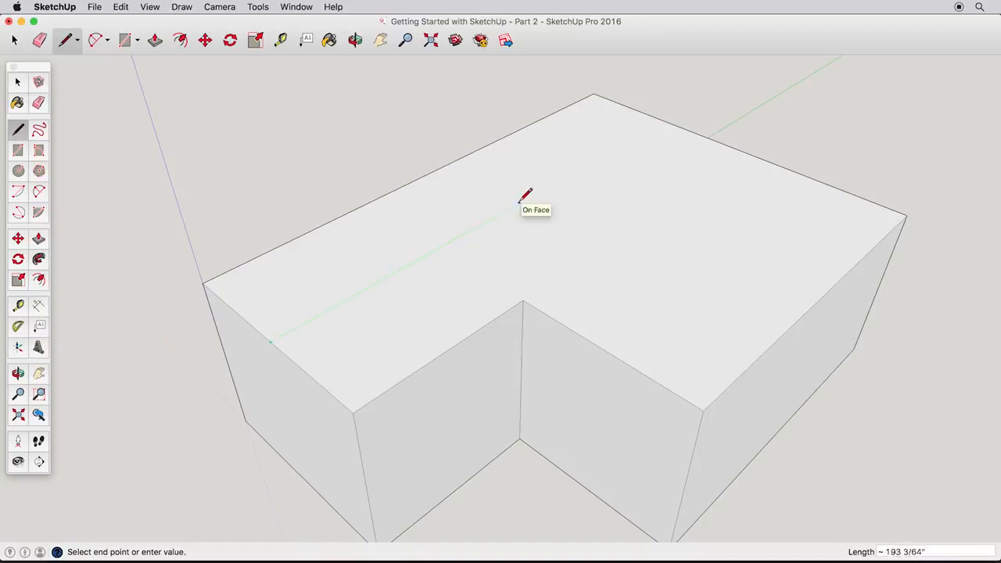
mouse_move(723, 227)
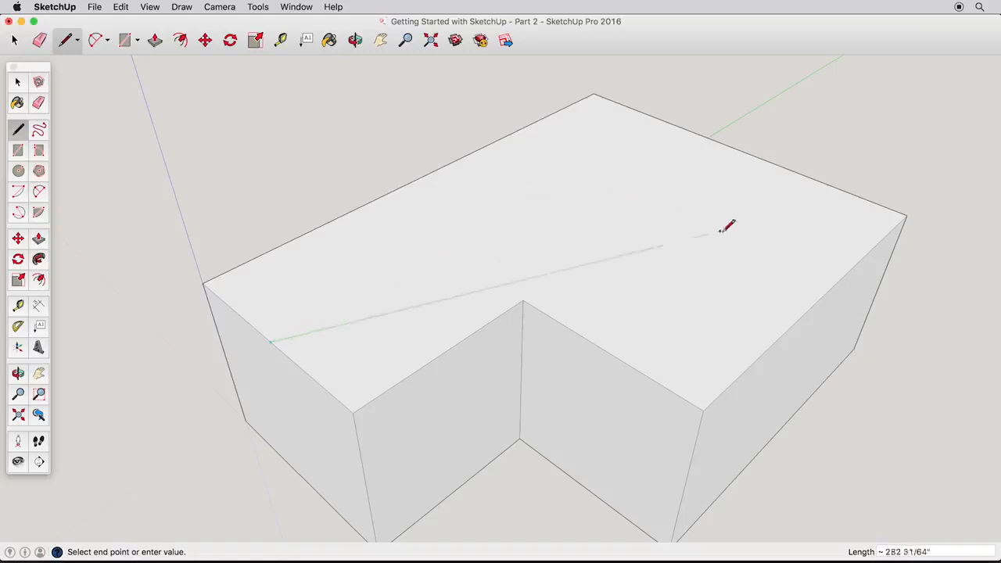
mouse_move(830, 294)
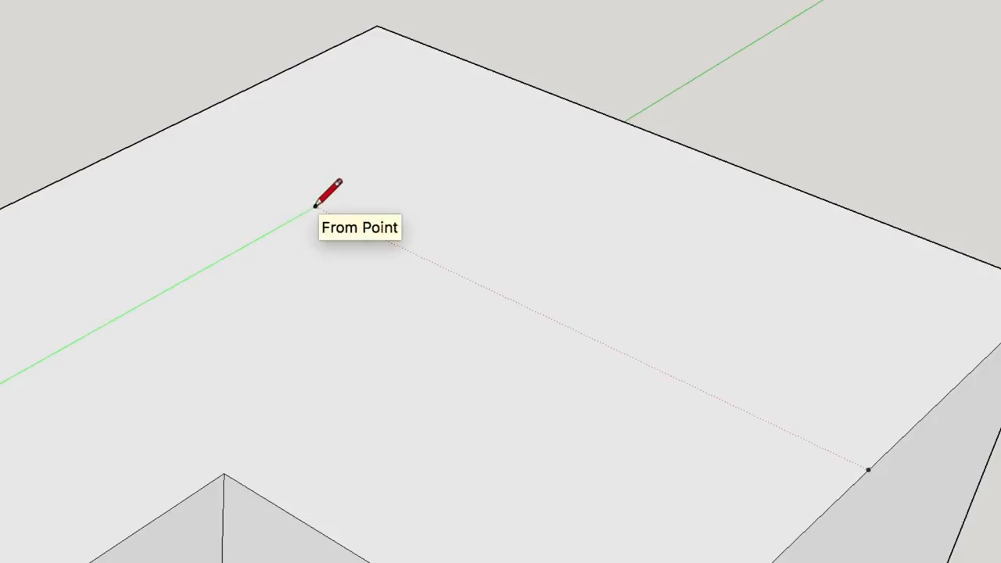
left_click(314, 207)
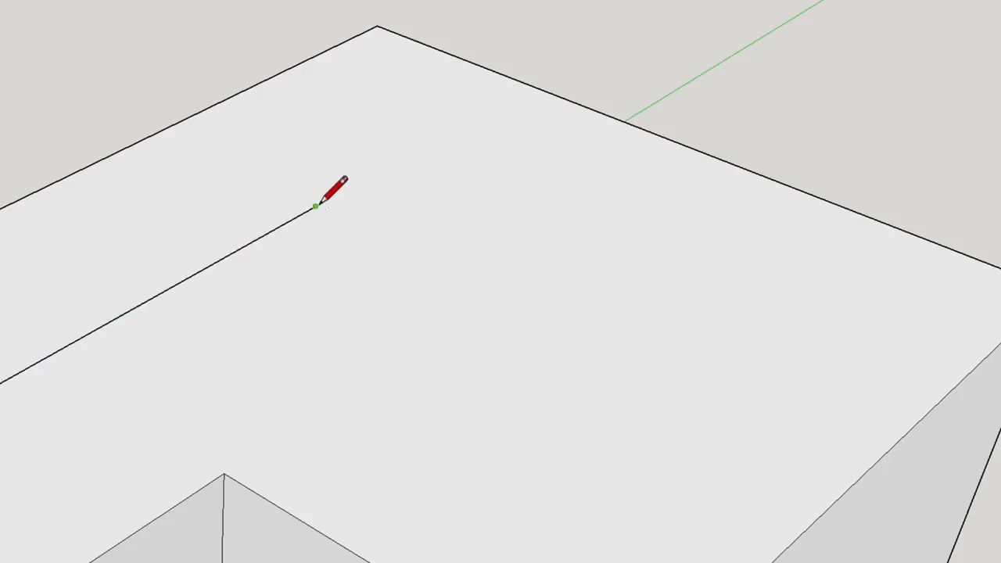
mouse_move(876, 456)
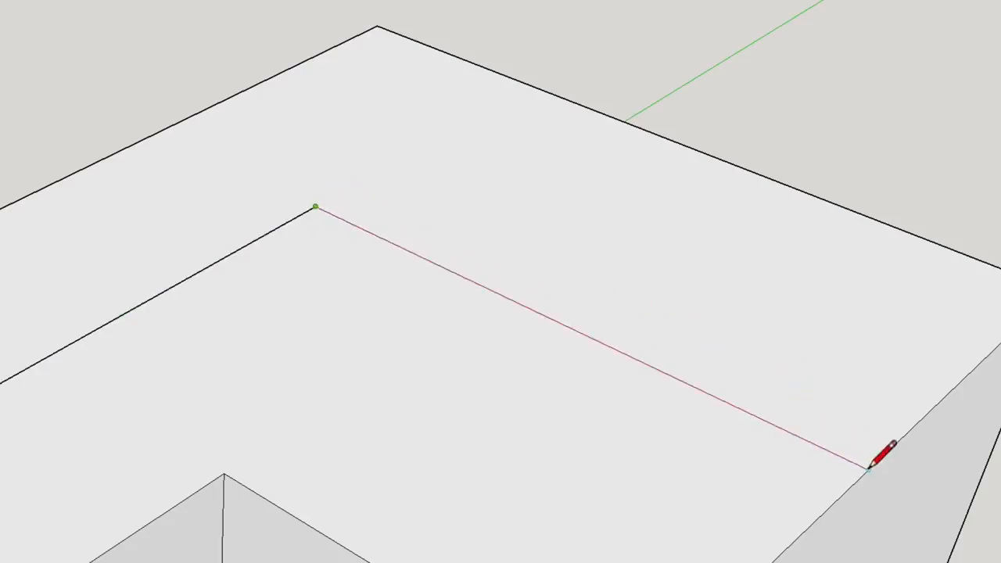
left_click(876, 466)
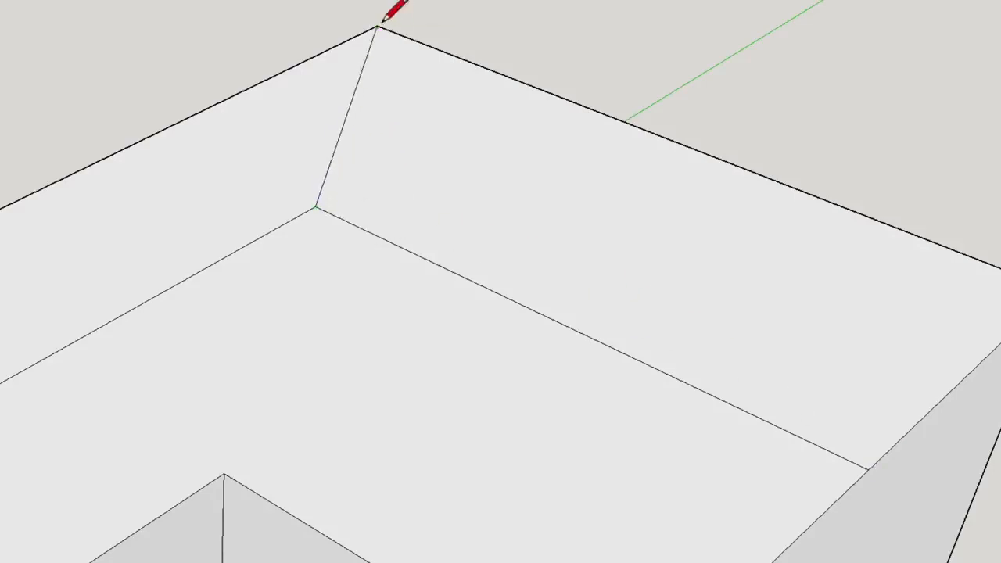
left_click(226, 473)
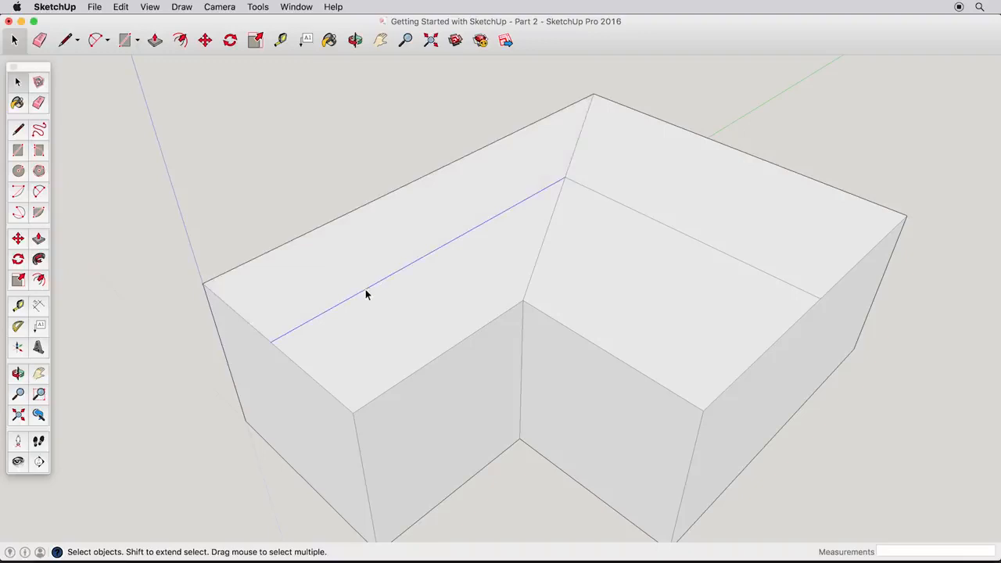
mouse_move(393, 309)
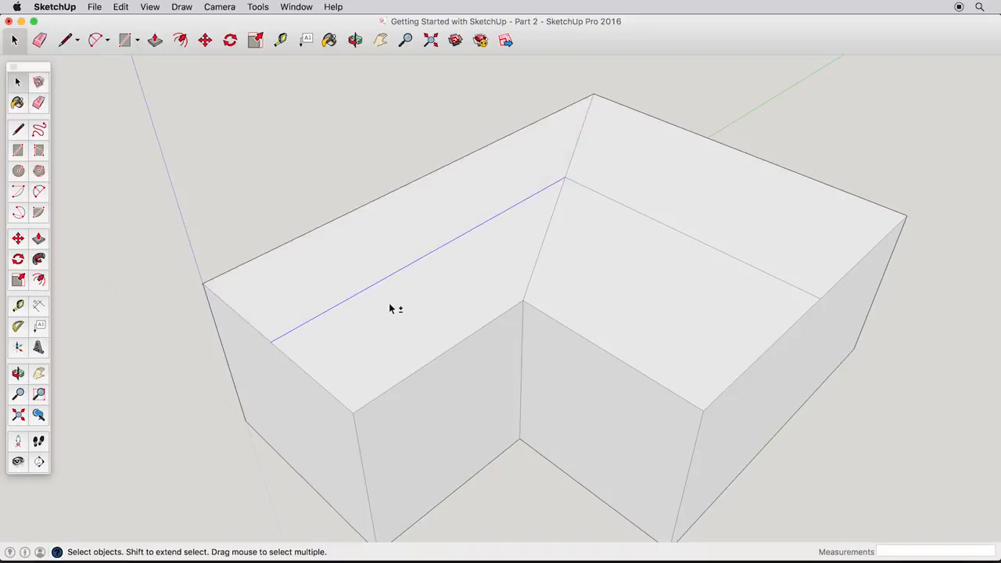
mouse_move(438, 366)
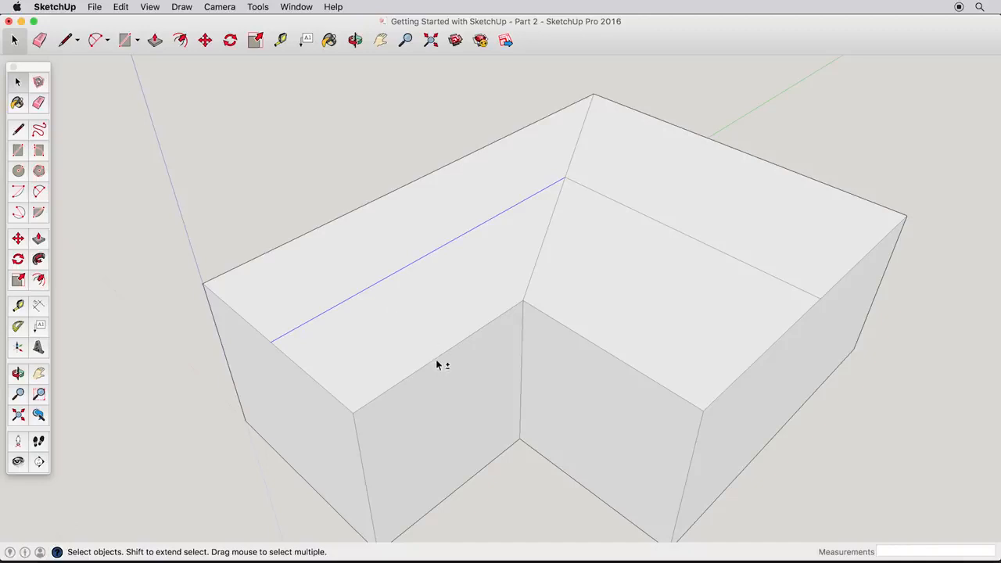
mouse_move(456, 399)
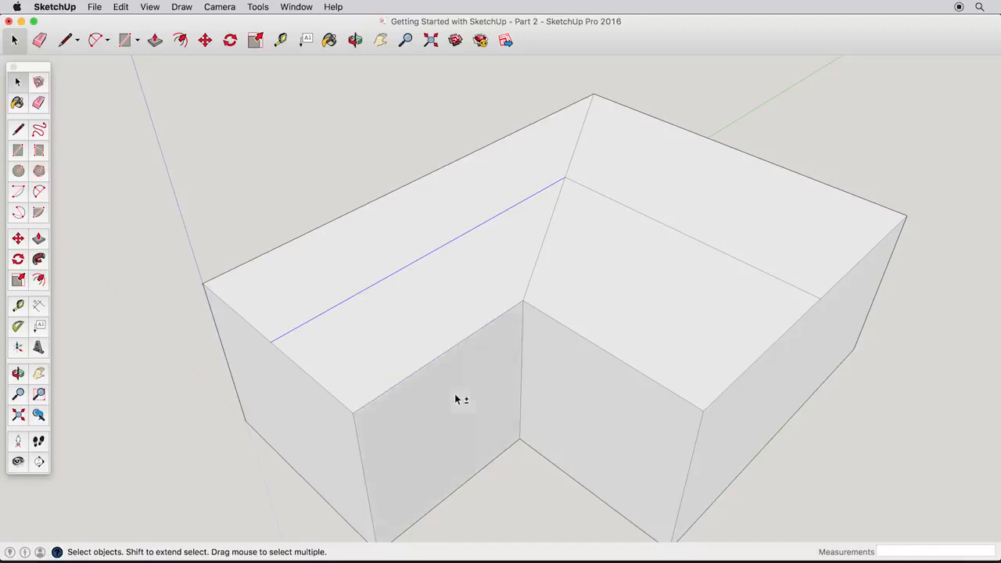
mouse_move(586, 394)
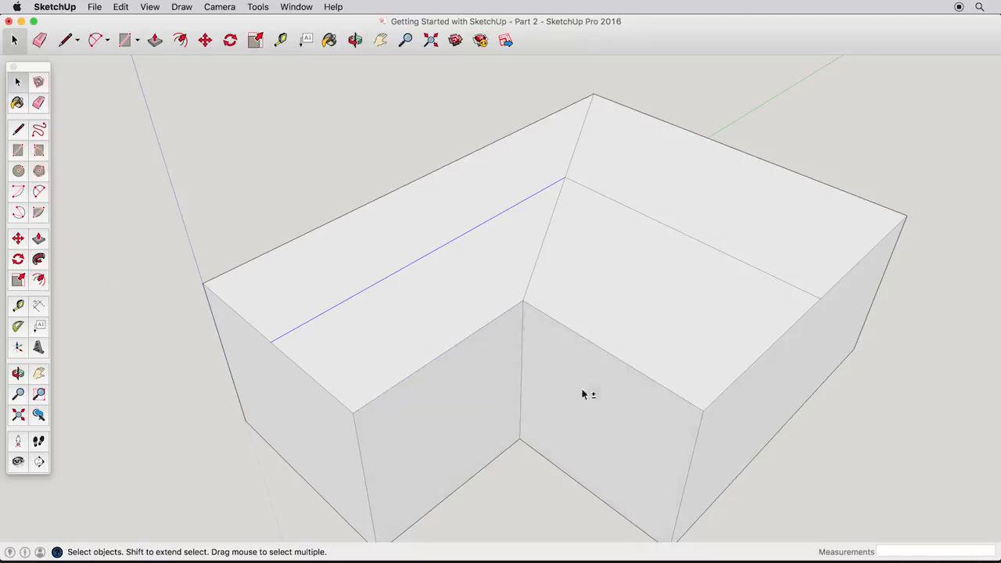
mouse_move(522, 376)
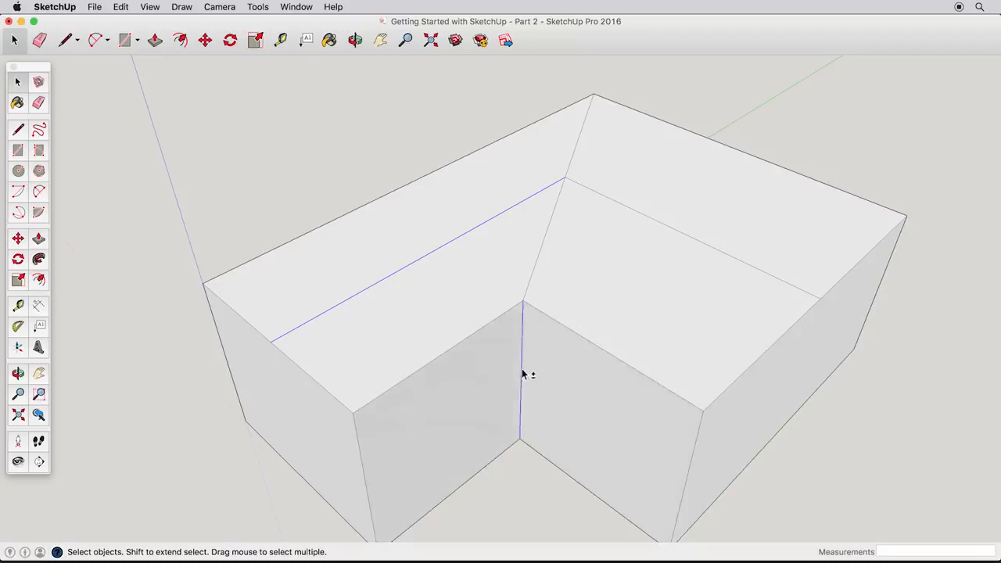
mouse_move(540, 294)
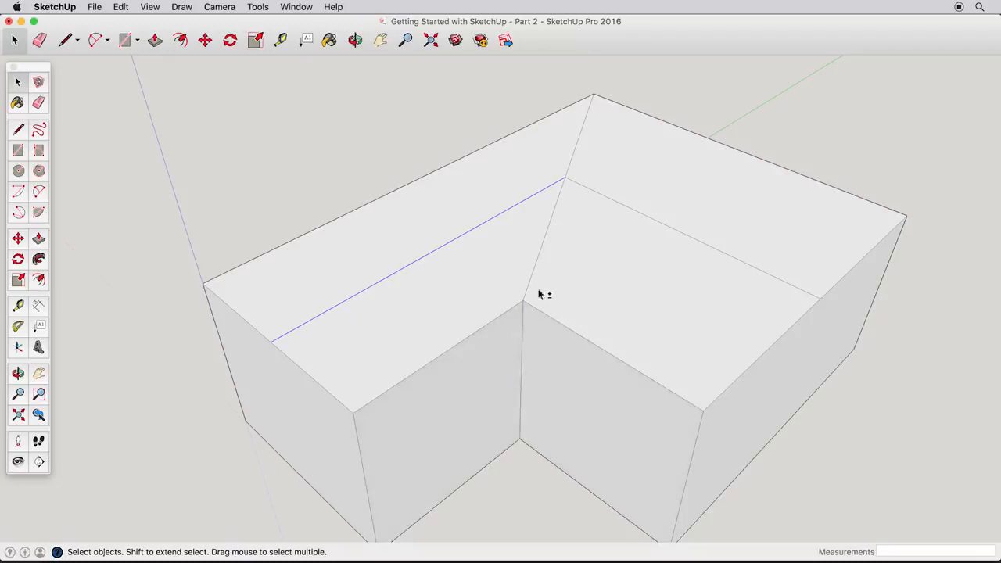
mouse_move(548, 264)
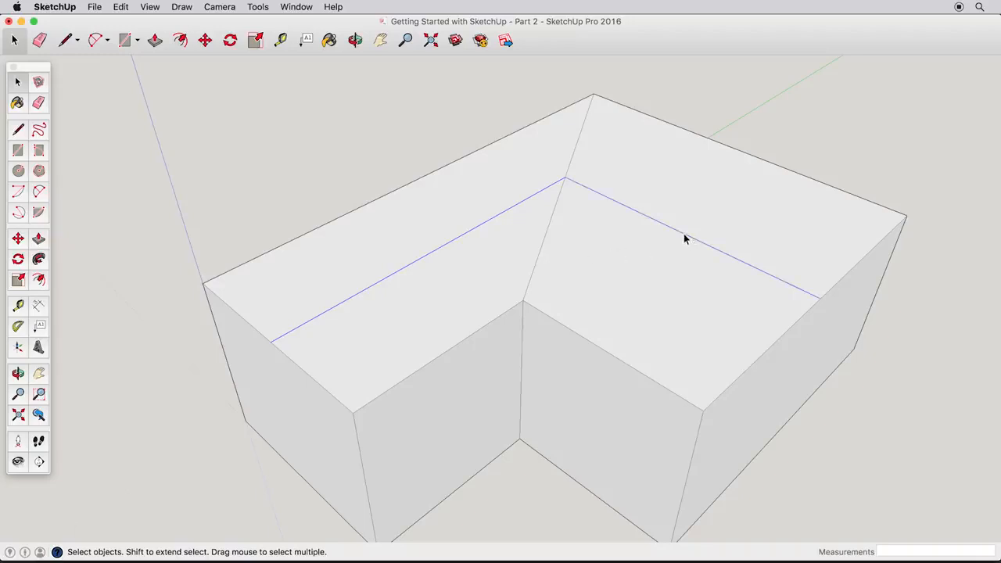
mouse_move(441, 257)
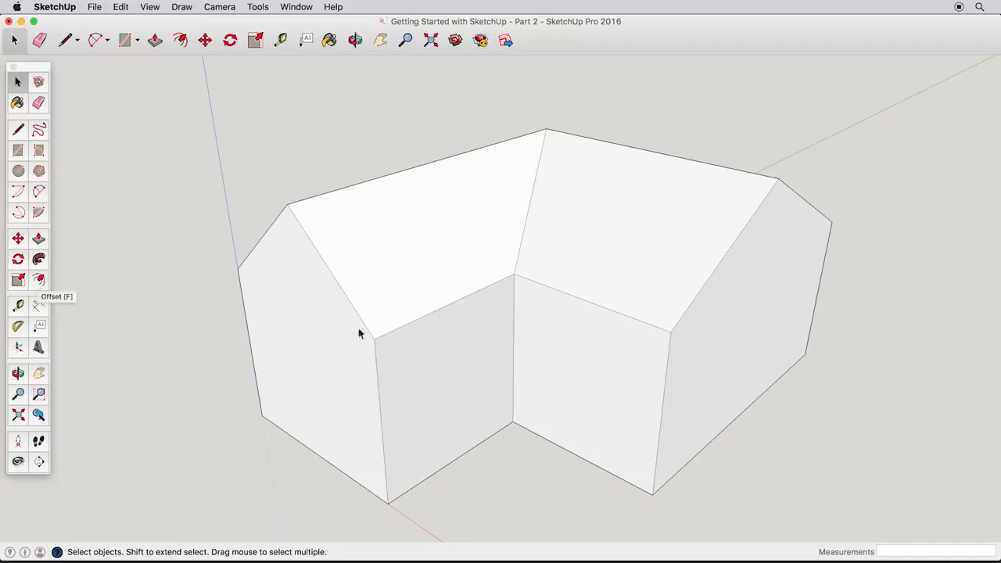
Step: Offset inset outlines on the small front wall, the sloped roof face and the gable end
left_click(178, 41)
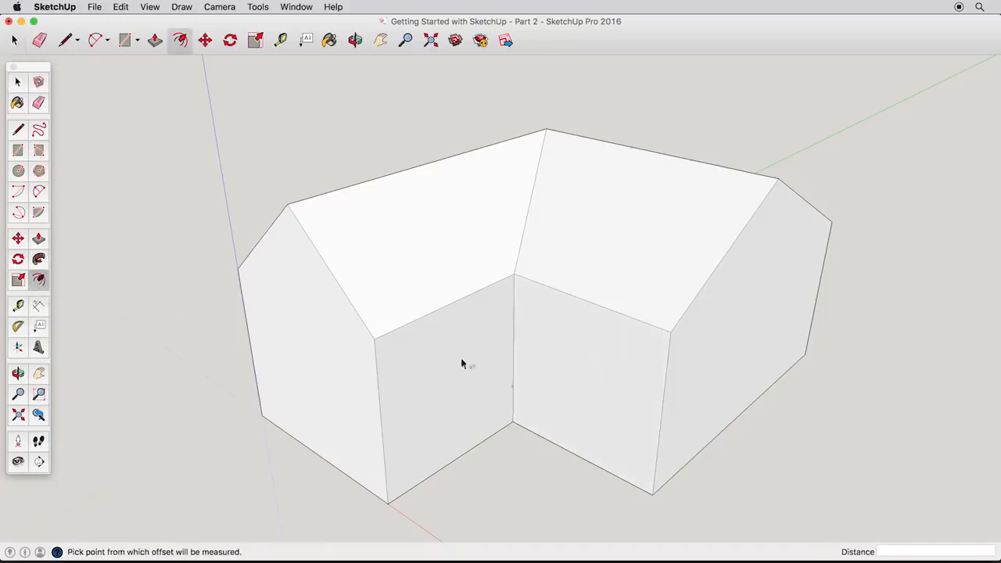
left_click(516, 358)
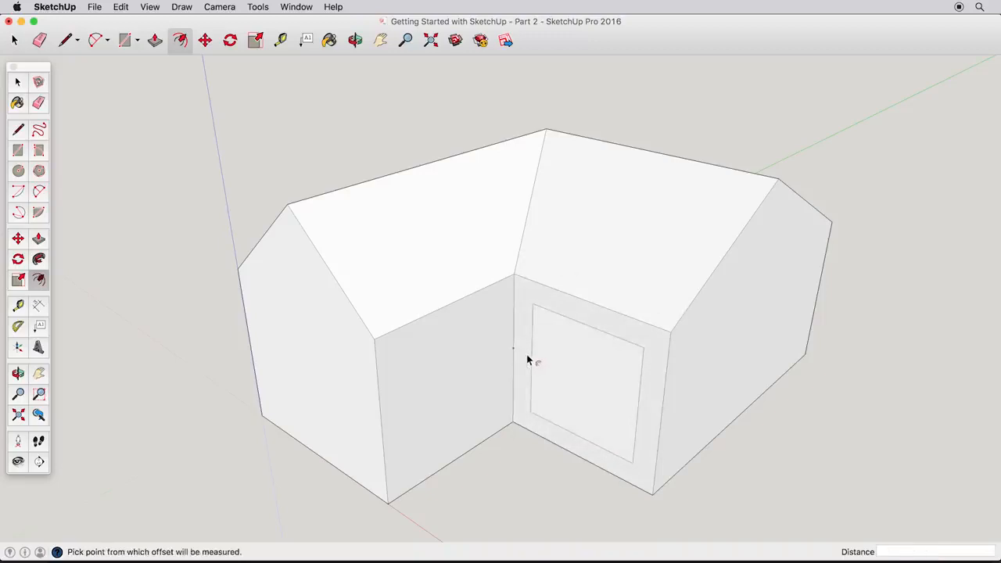
mouse_move(592, 305)
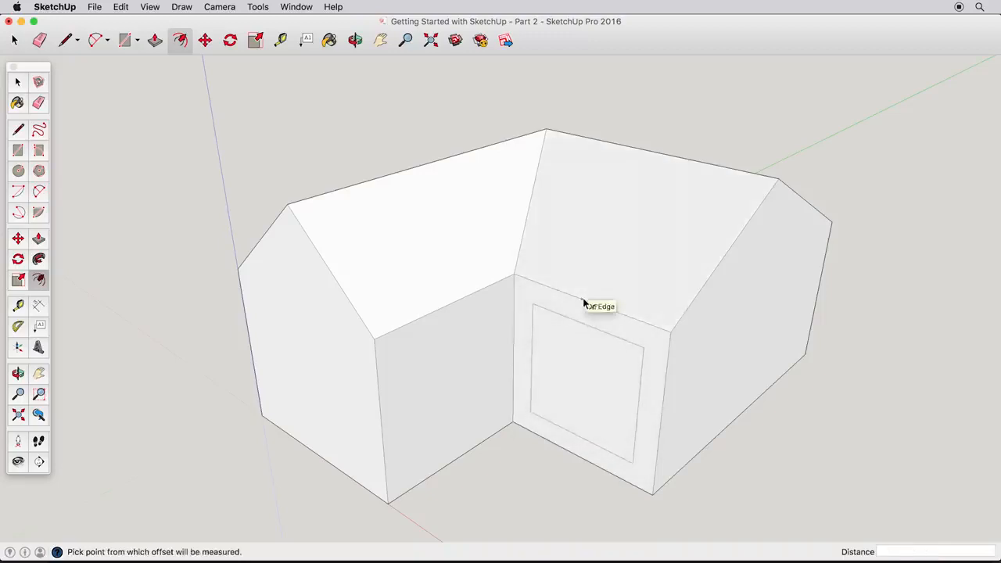
left_click(582, 303)
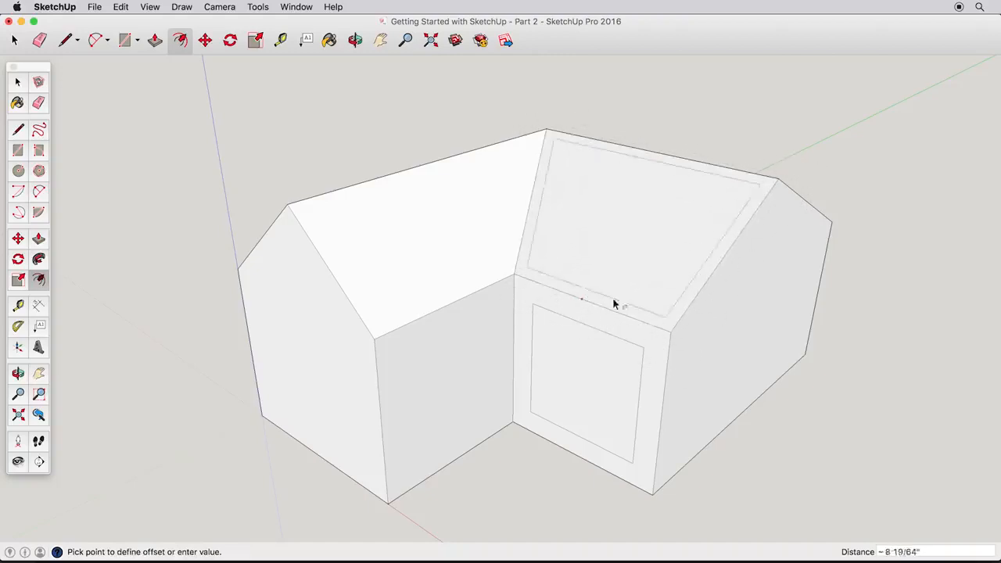
left_click_drag(613, 303, 300, 217)
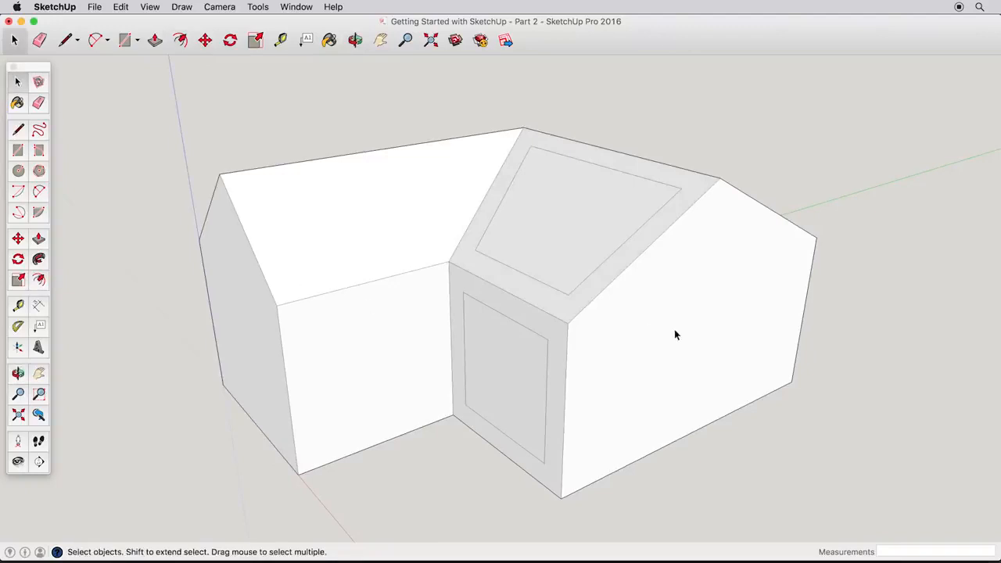
left_click(178, 41)
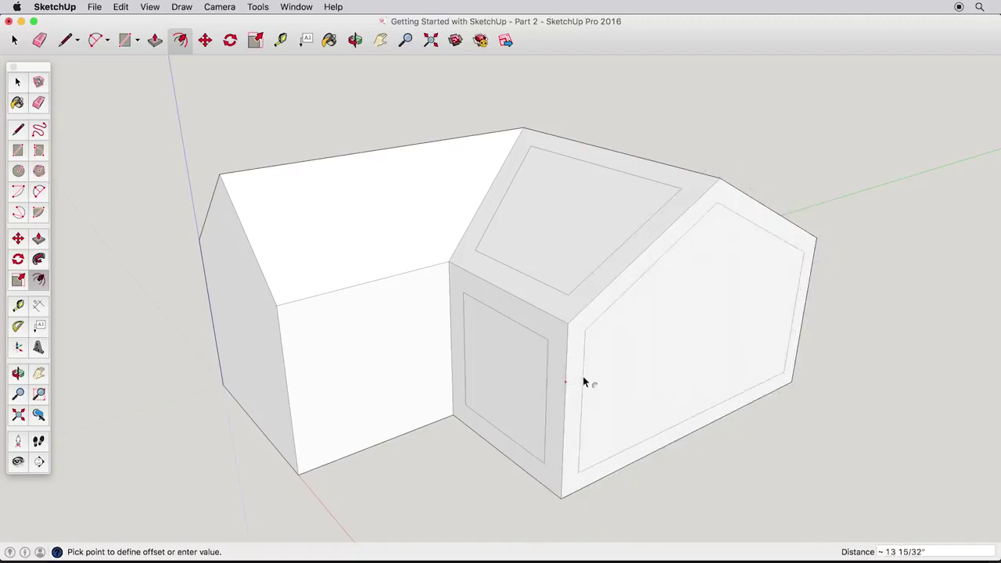
Step: Undo the gable-end inset and offset the underside face to create the roof overhang
left_click(121, 6)
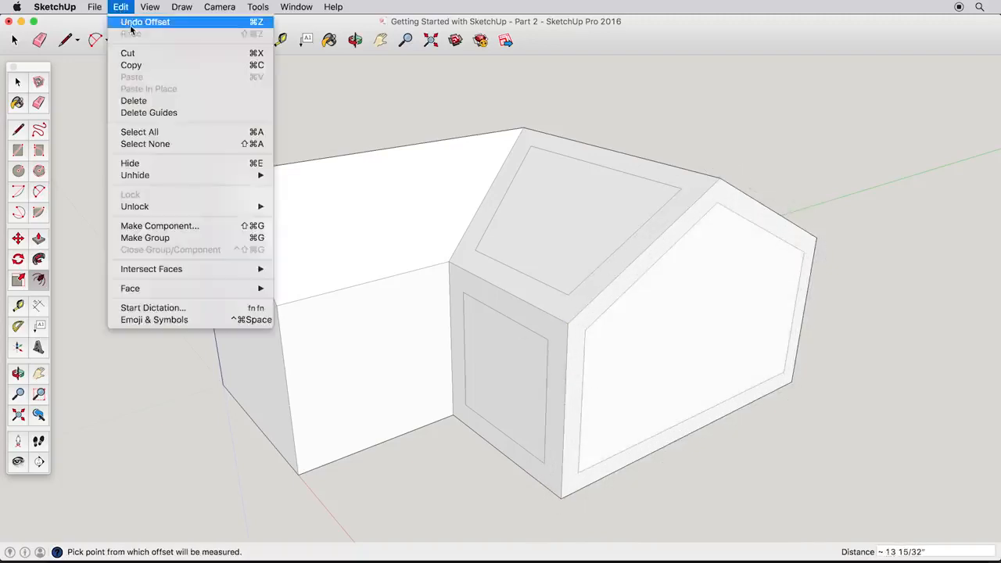
left_click(146, 22)
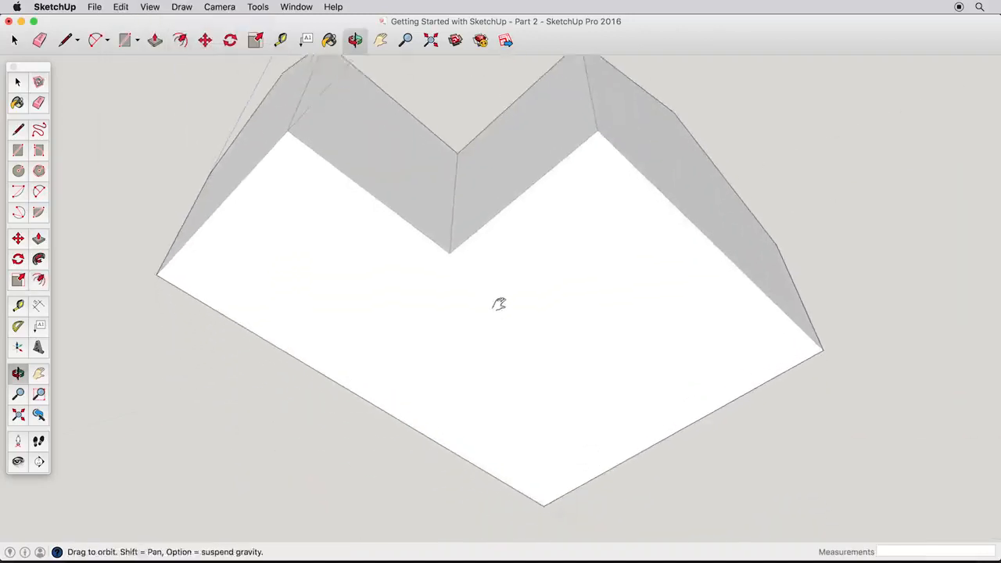
left_click(178, 41)
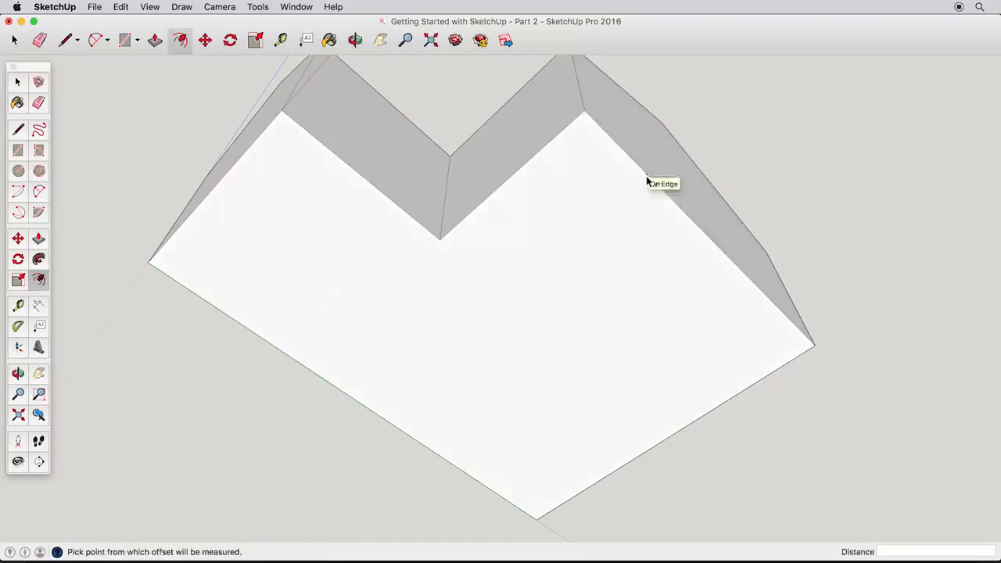
left_click(646, 179)
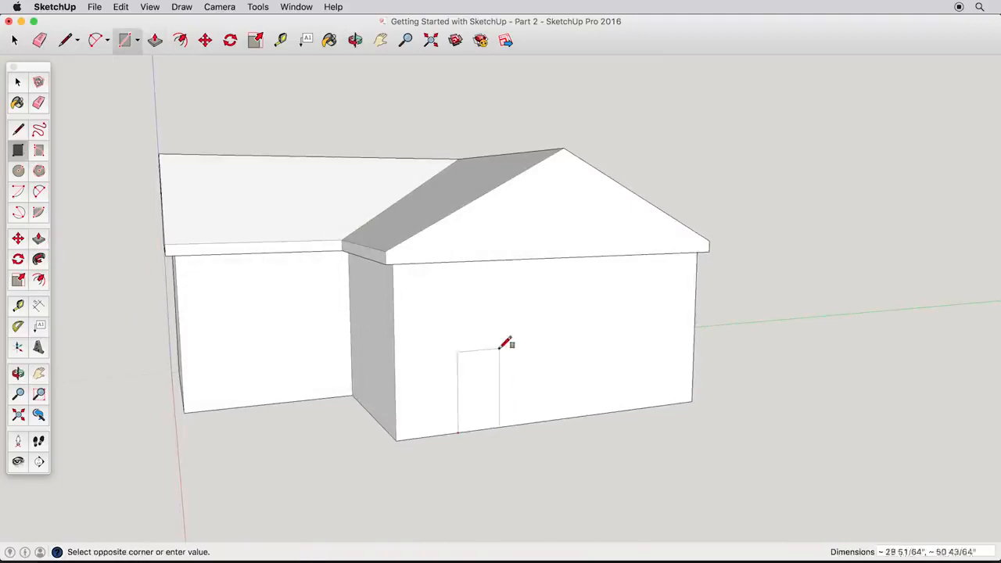
Step: Draw the door rectangle beside the framed window and inset a frame outline on it
left_click(514, 344)
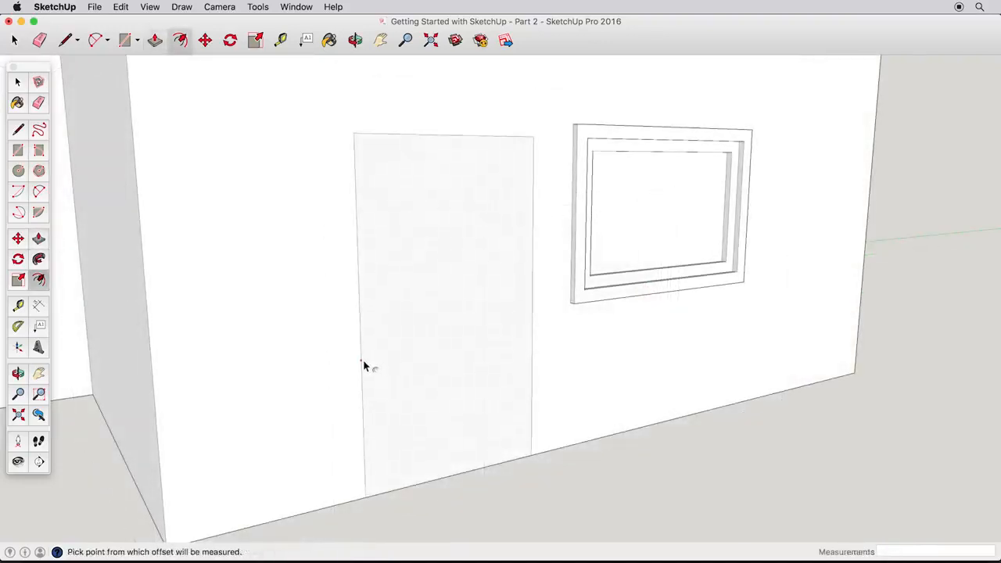
left_click(362, 367)
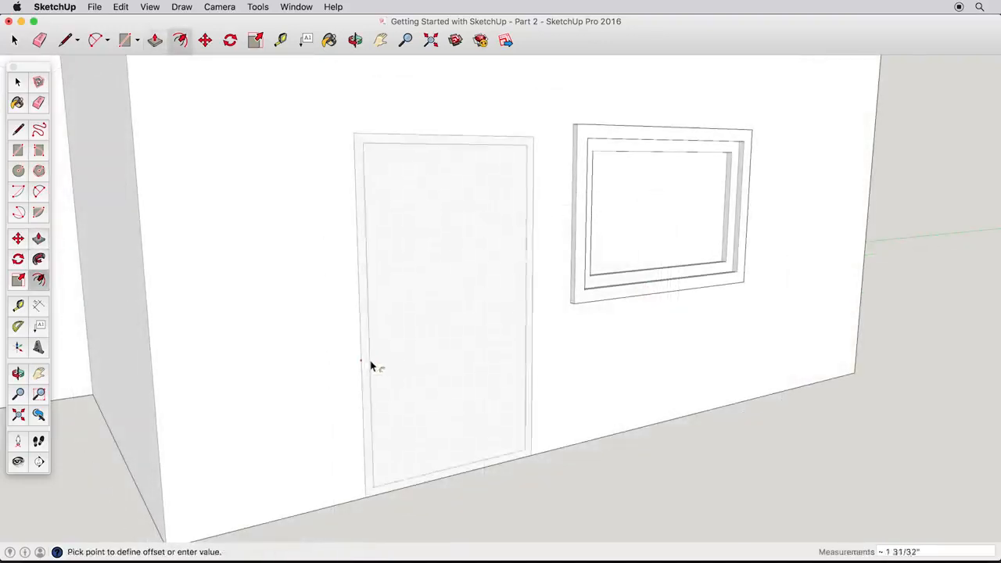
left_click(372, 368)
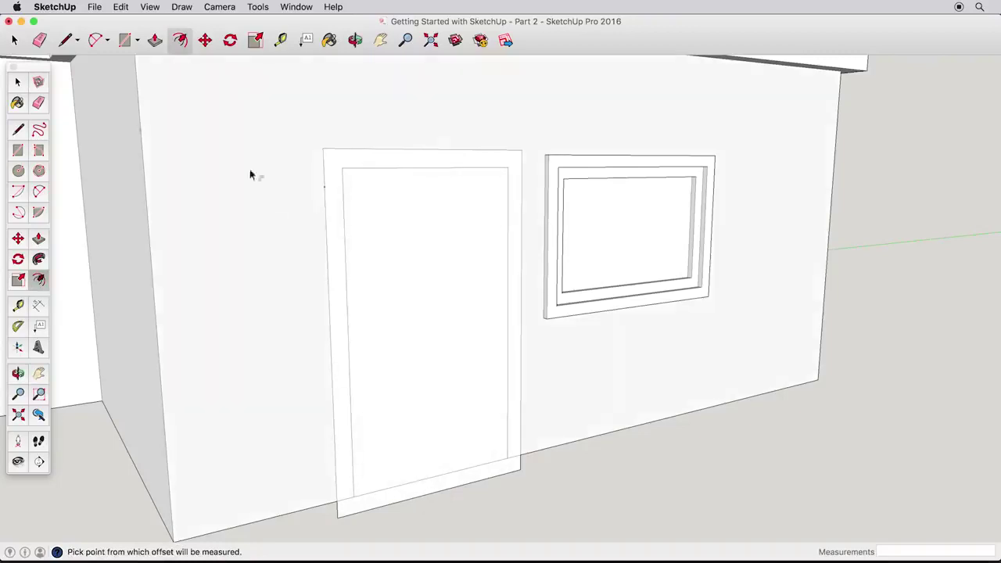
Step: Undo the overrunning door inset and select the door's side and top edges for trim
left_click(121, 6)
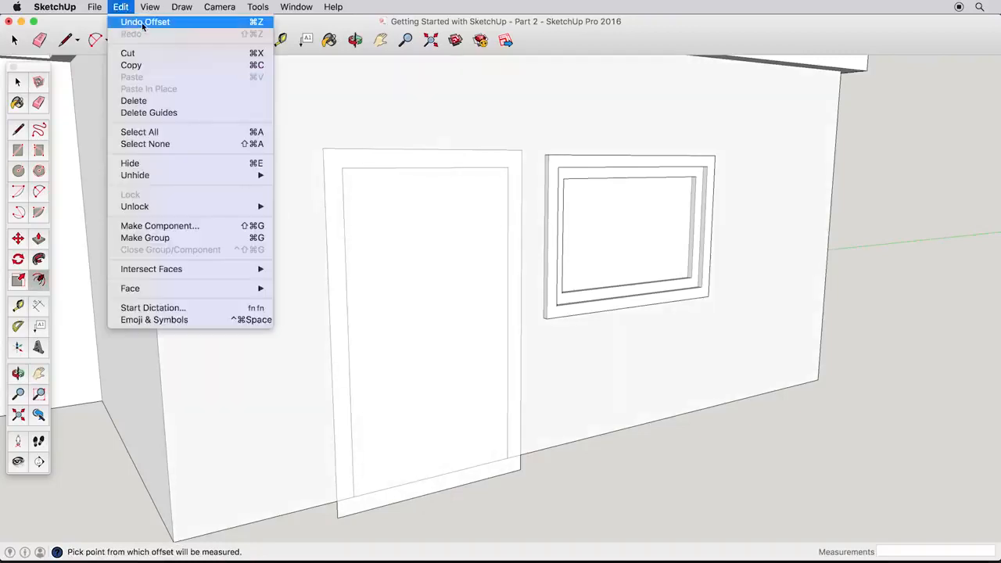
left_click(144, 22)
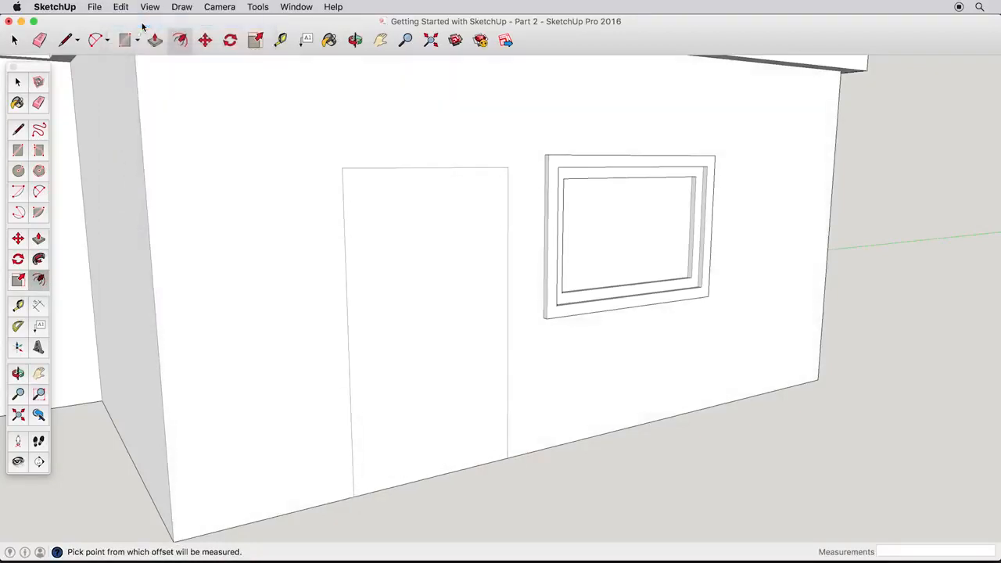
left_click(18, 82)
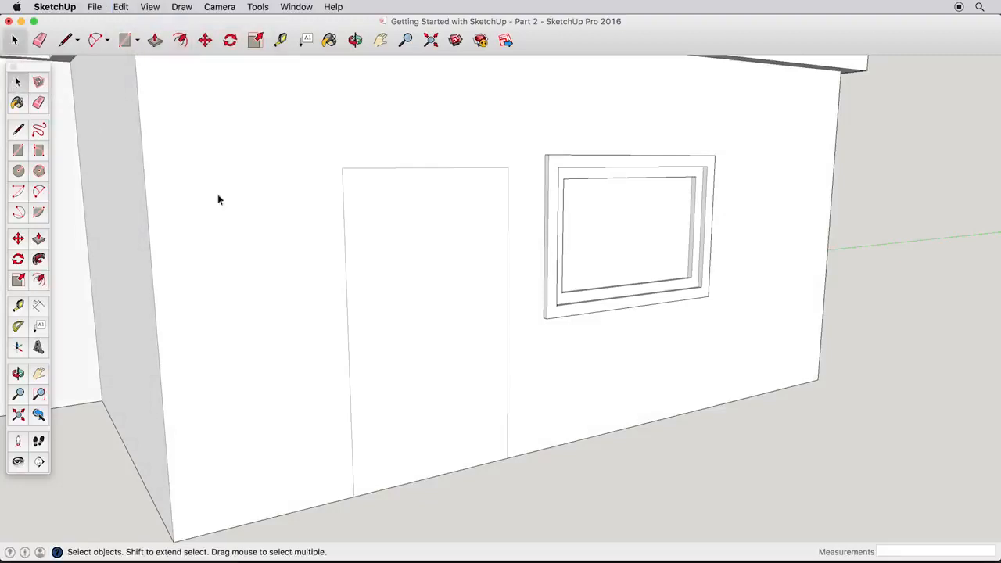
mouse_move(348, 260)
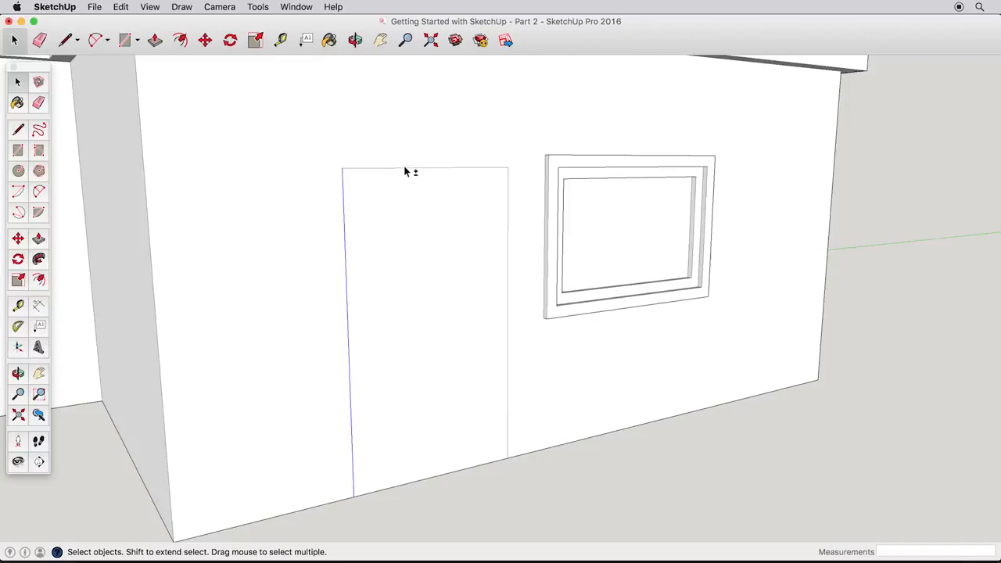
mouse_move(508, 205)
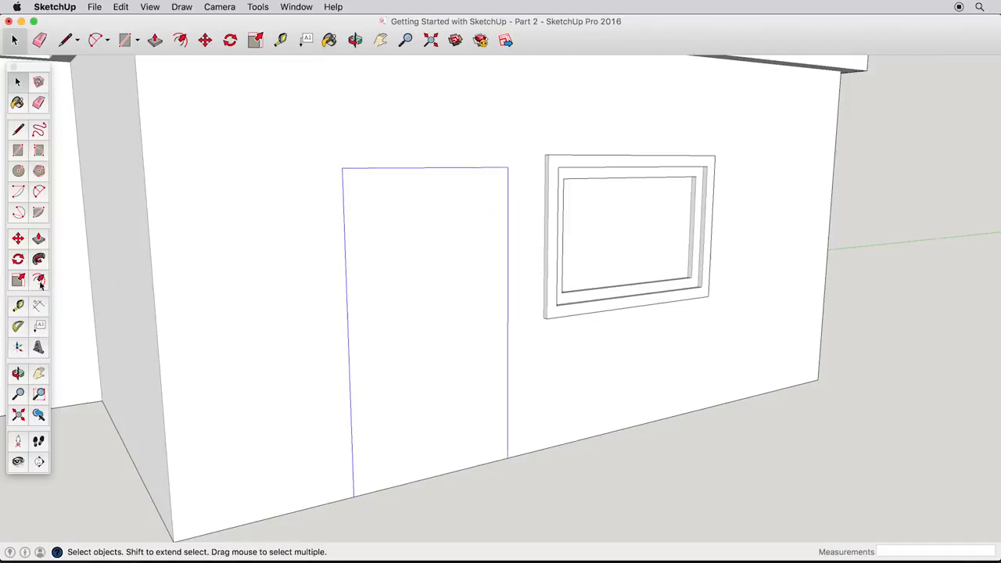
left_click(178, 41)
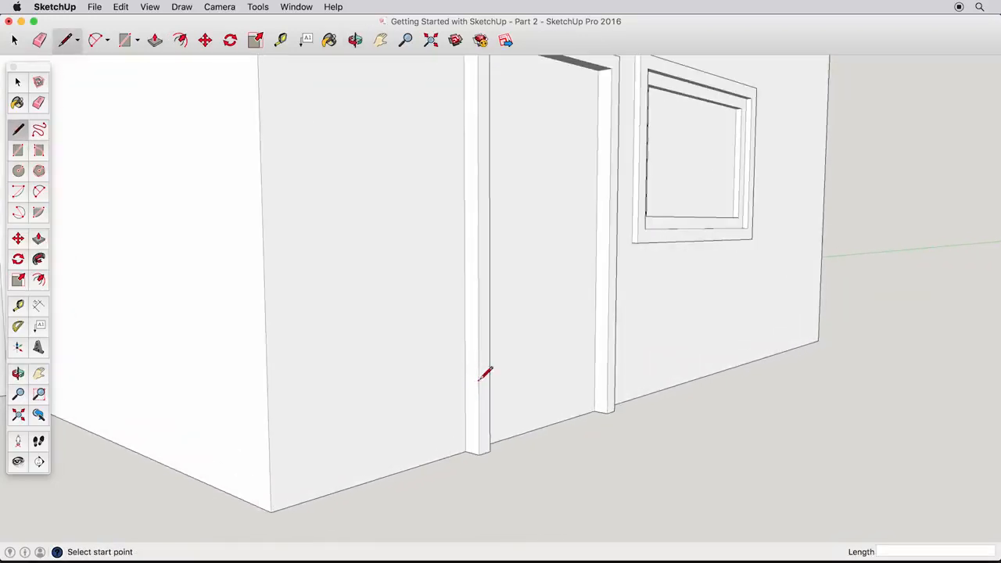
Step: Draw the baseboard profile at the wall base and pull the strip out from the wall
left_click(485, 375)
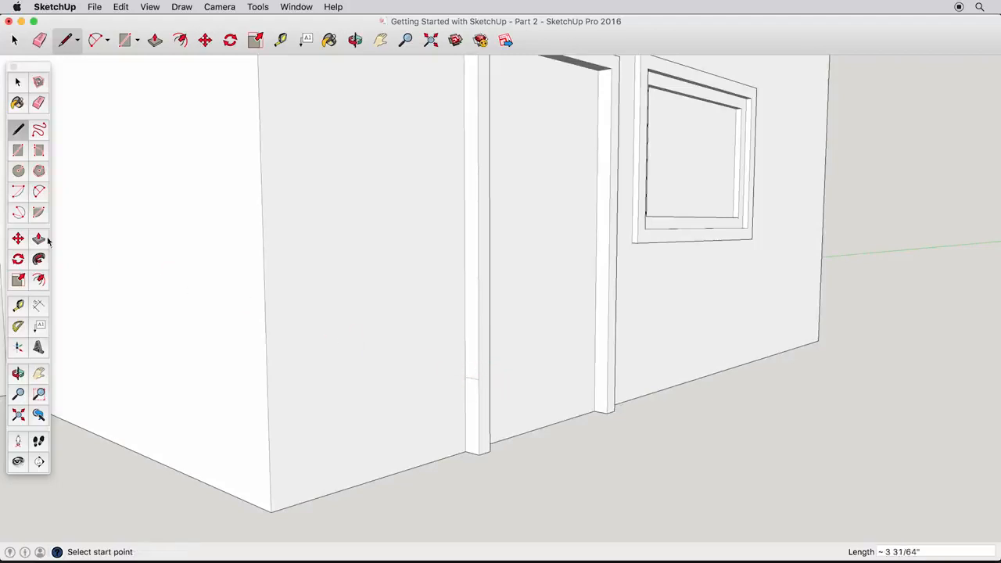
left_click(155, 41)
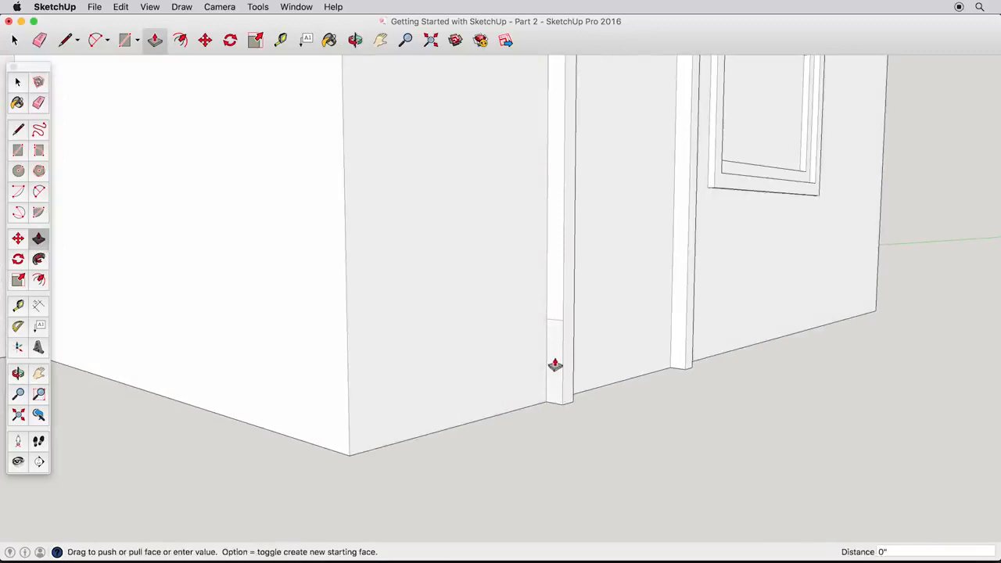
left_click_drag(555, 367, 273, 401)
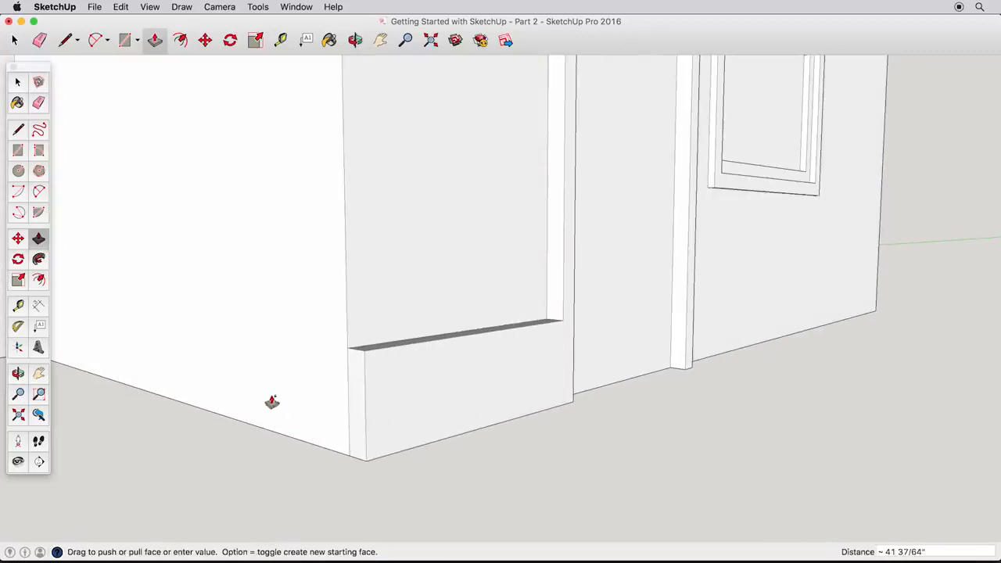
mouse_move(359, 408)
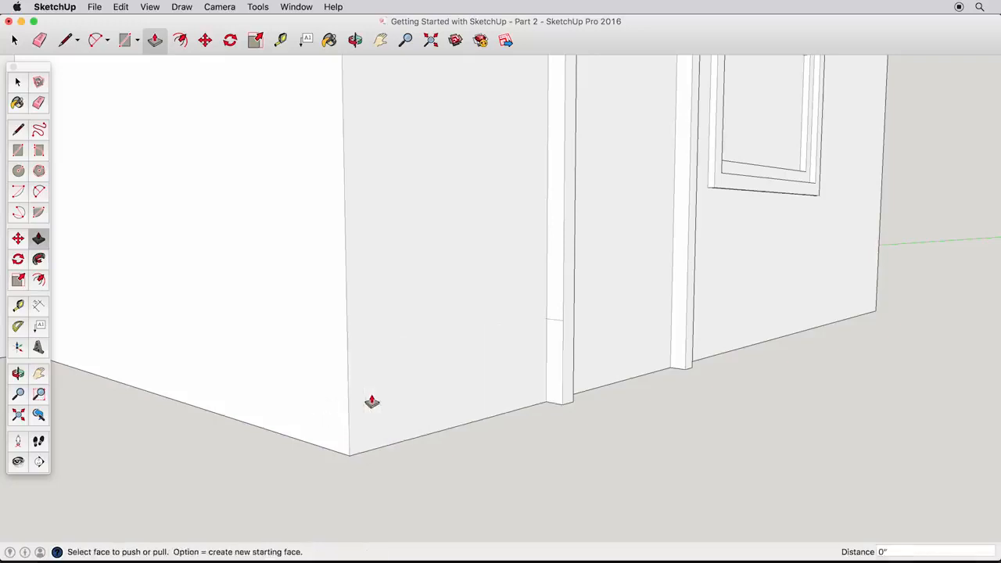
mouse_move(37, 263)
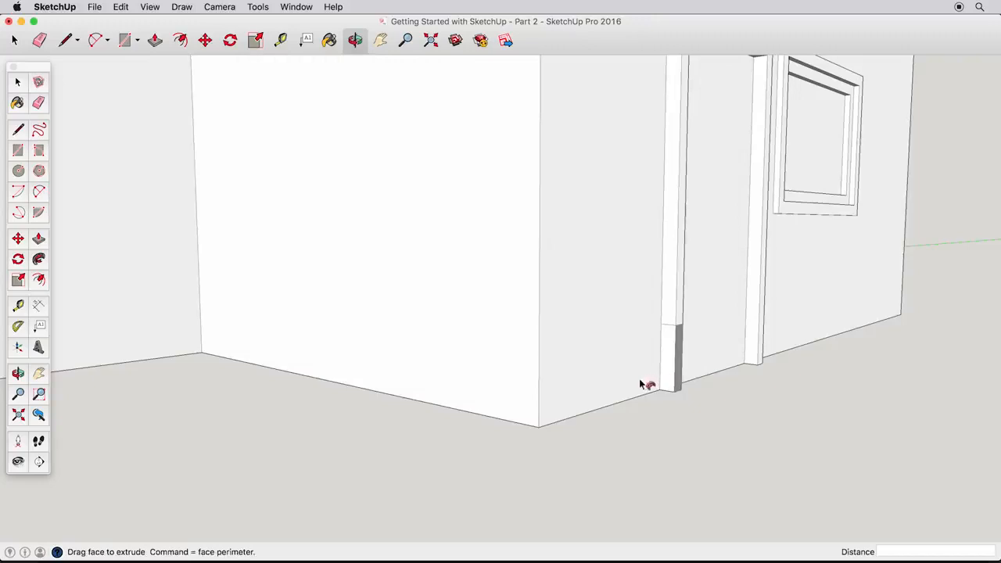
Step: Run the baseboard along both walls beside the door, wrapping the corner, and inspect it
left_click_drag(649, 383, 535, 431)
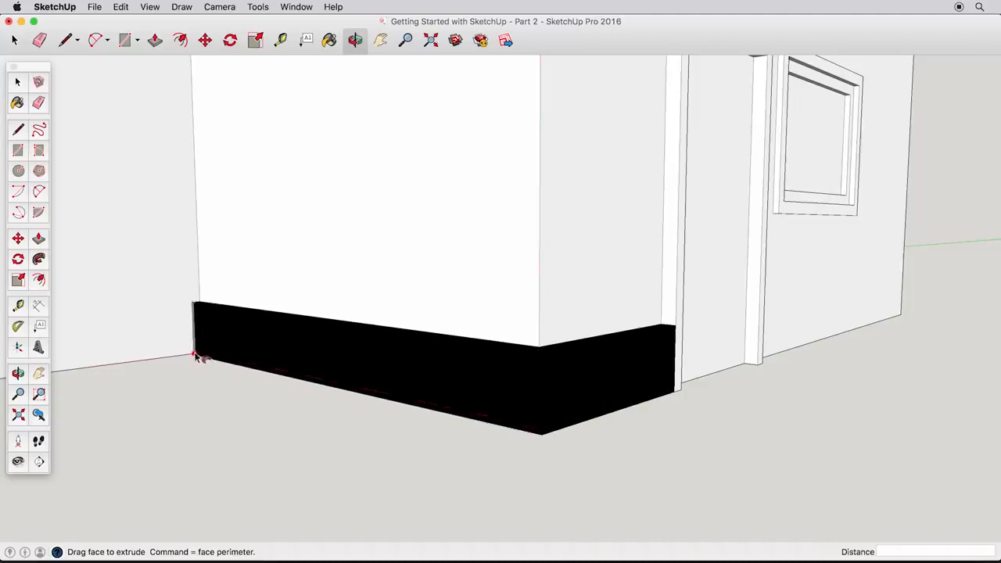
left_click_drag(200, 357, 200, 147)
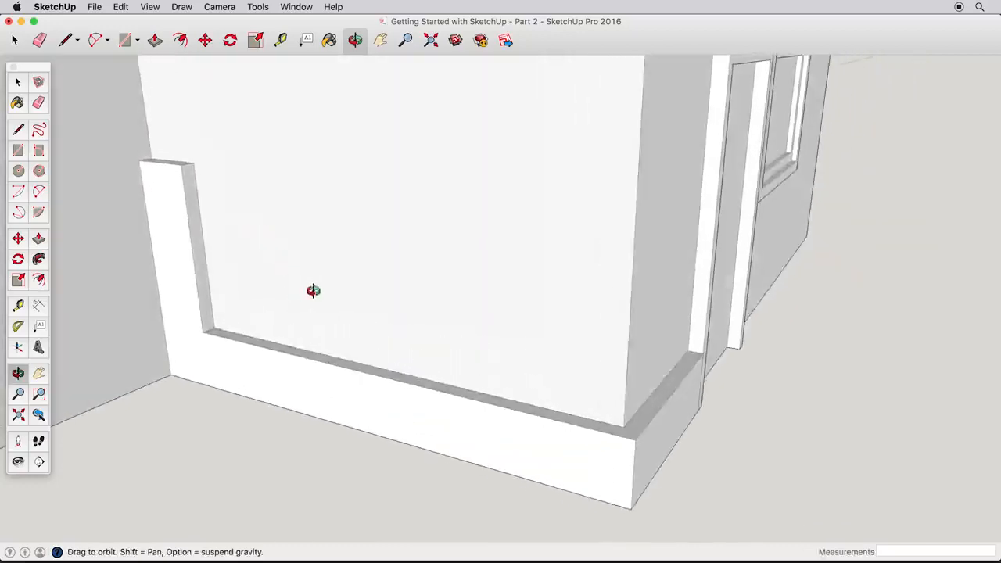
left_click_drag(313, 291, 313, 219)
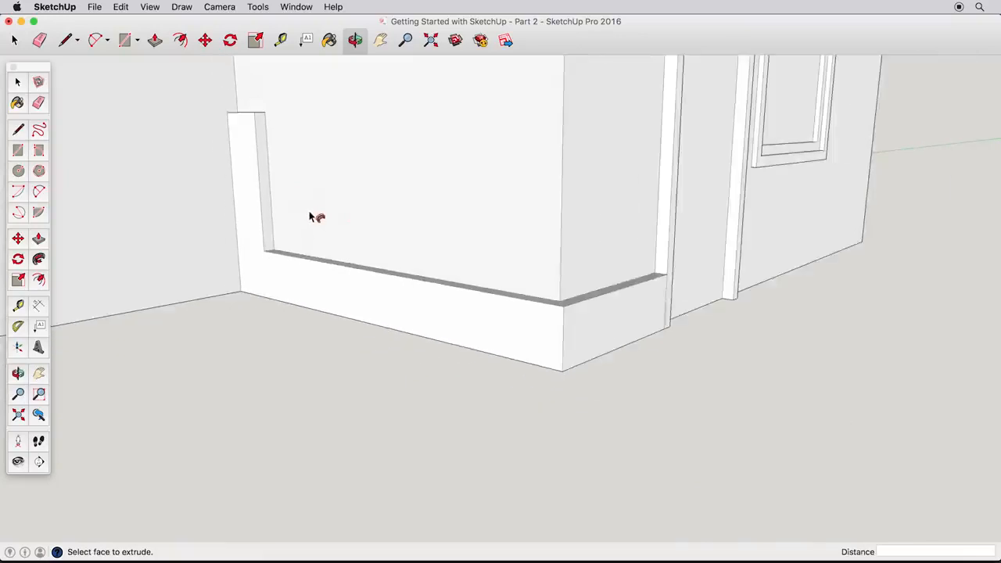
Step: Orbit beneath the house and run the baseboard around the remaining base perimeter
left_click_drag(316, 218, 435, 323)
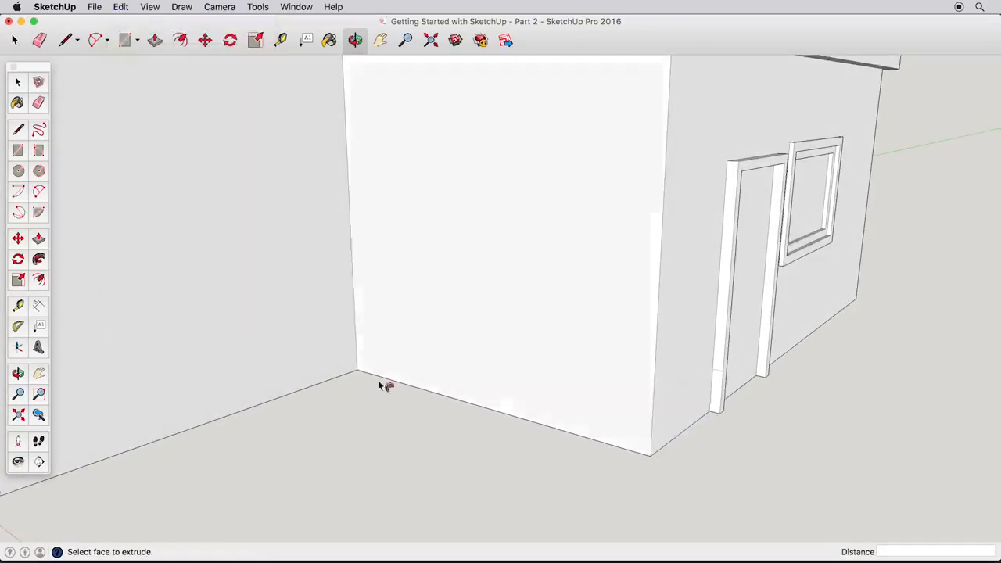
left_click_drag(383, 385, 444, 322)
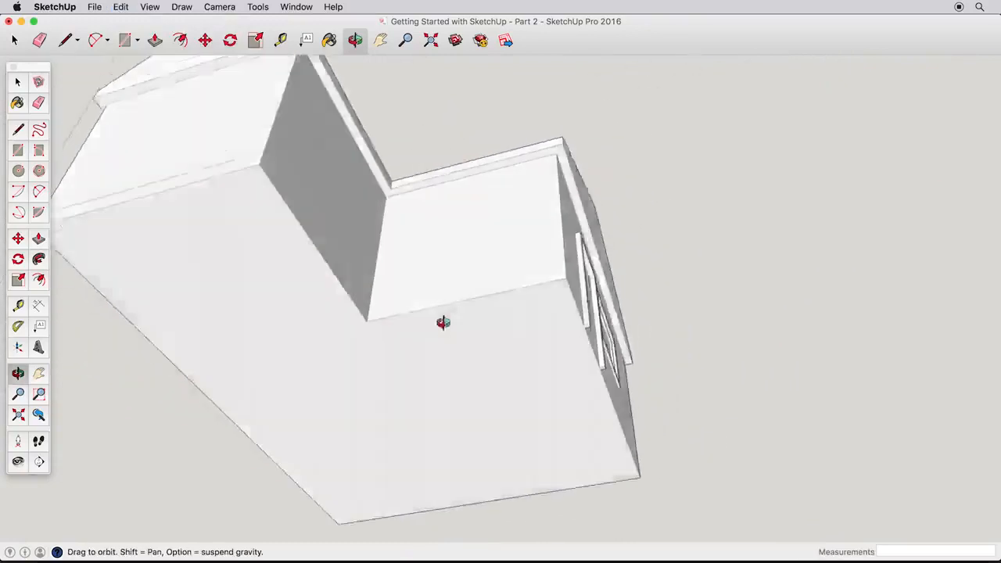
left_click_drag(444, 323, 649, 203)
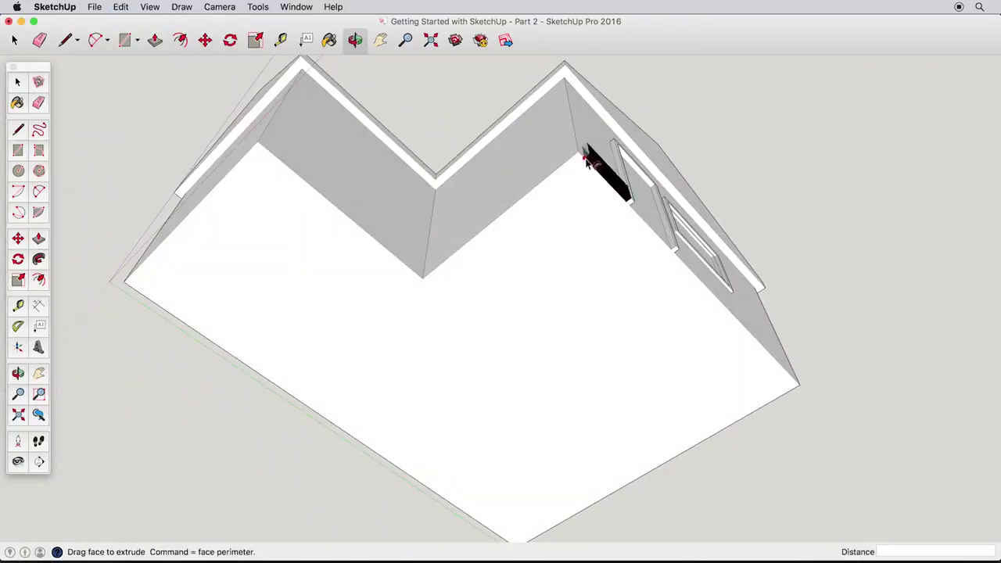
left_click_drag(591, 159, 407, 266)
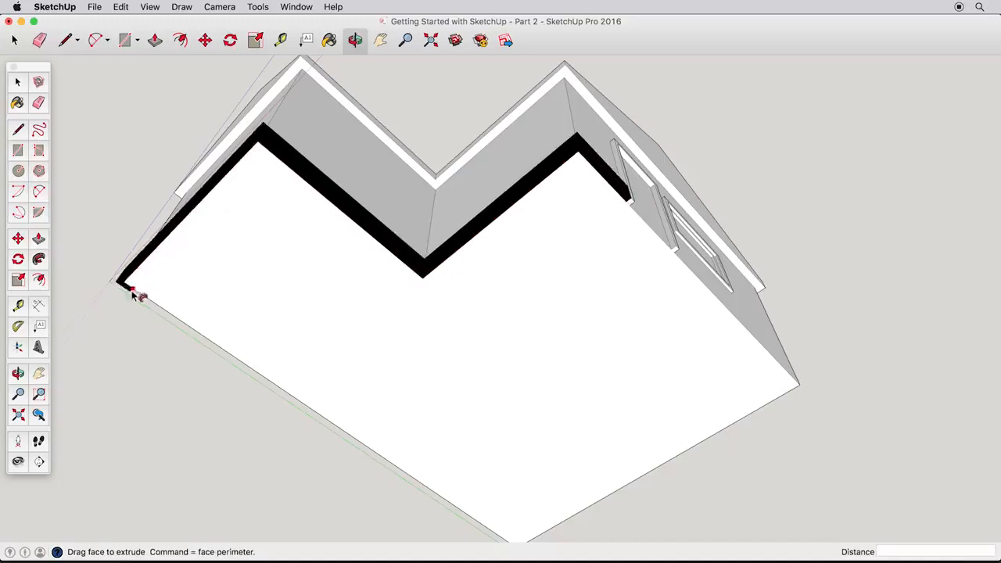
mouse_move(660, 470)
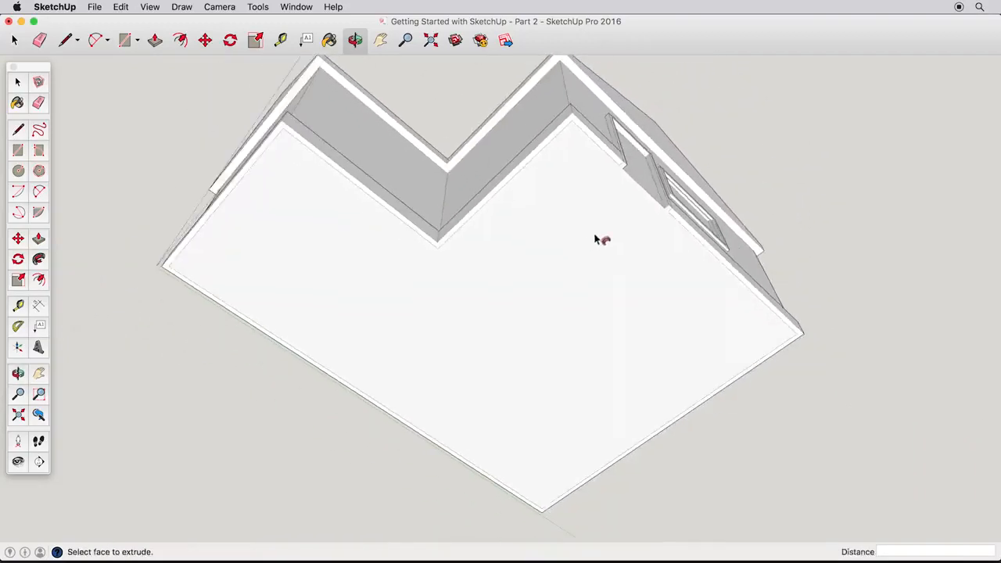
Step: Undo the last extrusion around the house's base via Edit > Undo
left_click(121, 6)
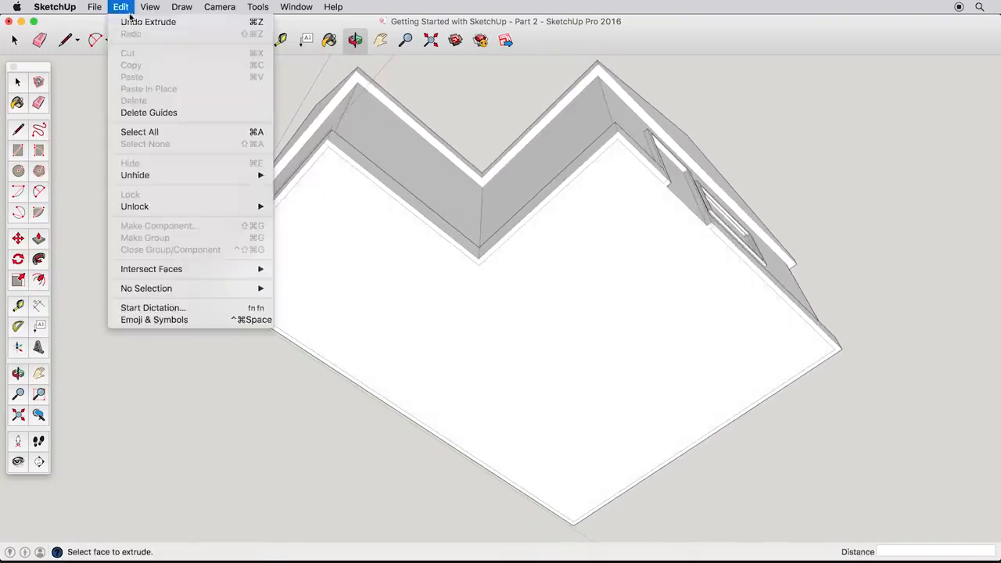
left_click(311, 186)
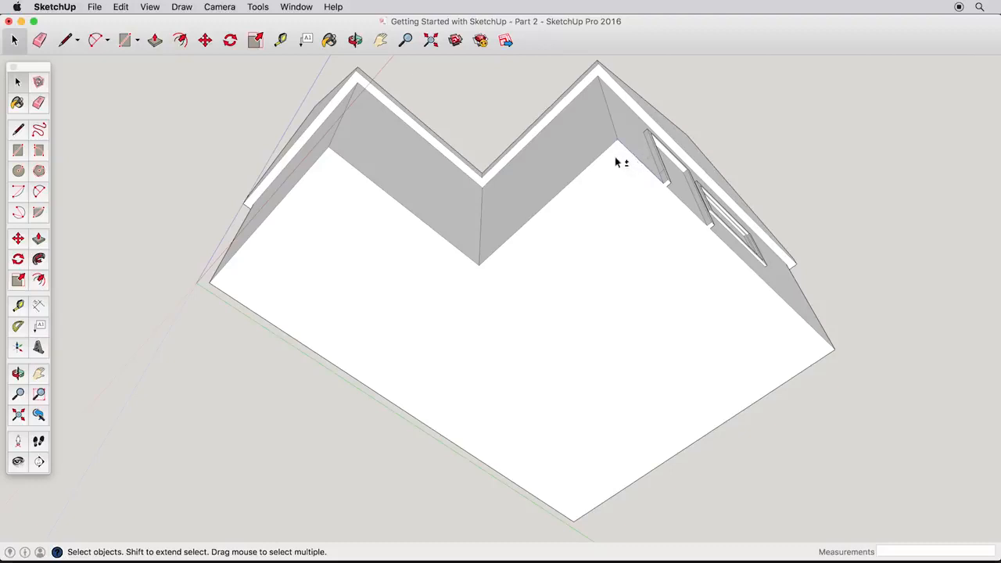
mouse_move(420, 222)
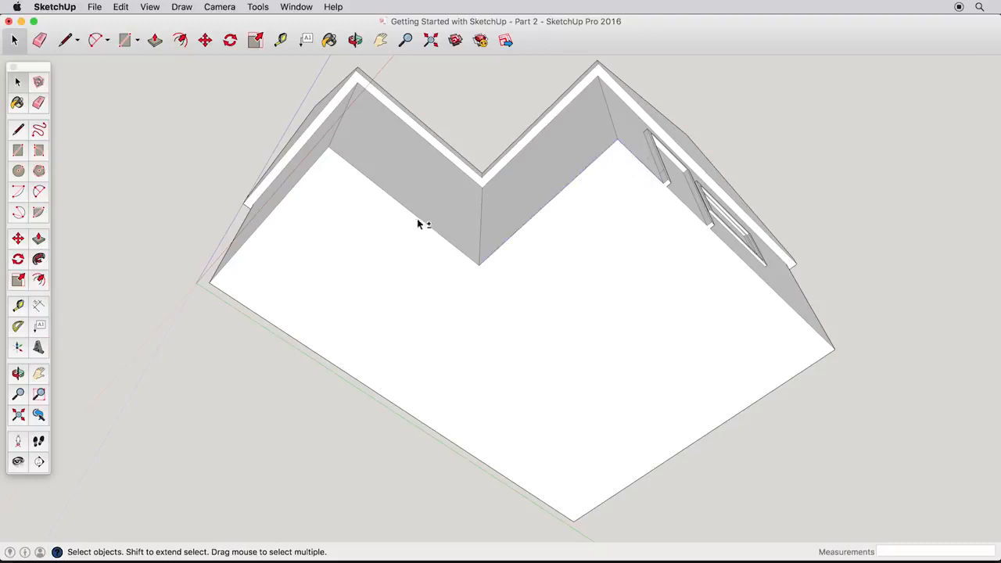
mouse_move(316, 169)
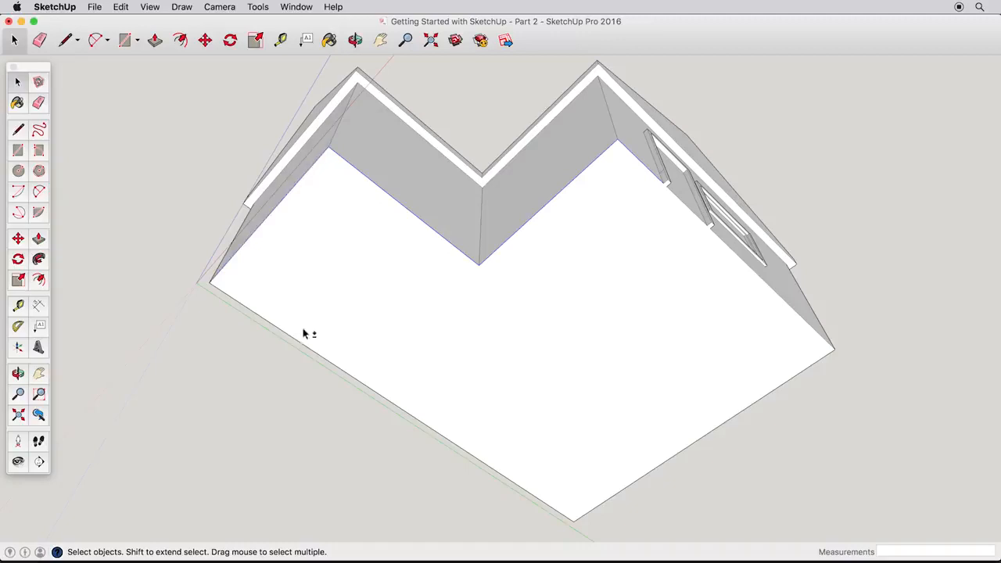
mouse_move(723, 431)
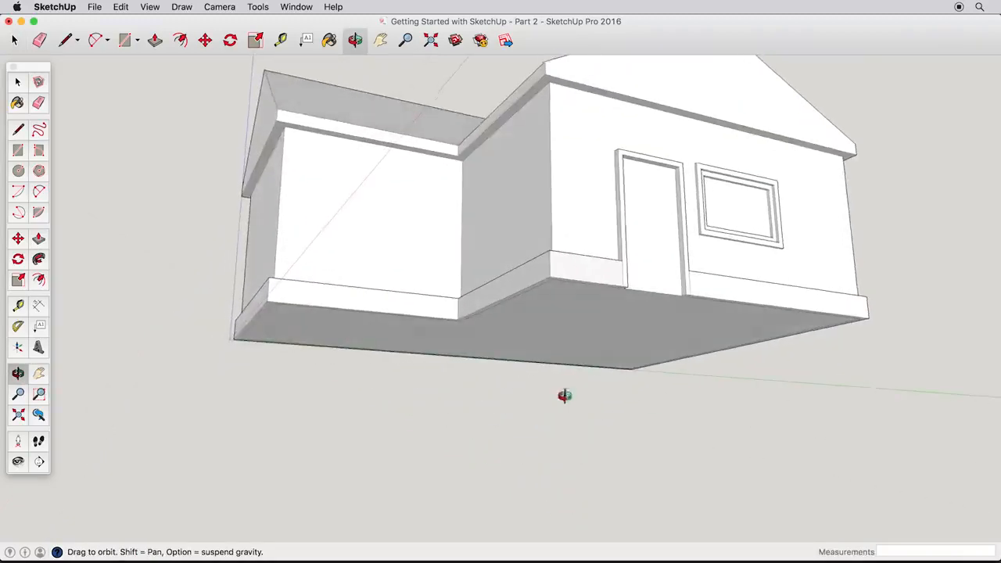
left_click_drag(564, 395, 570, 415)
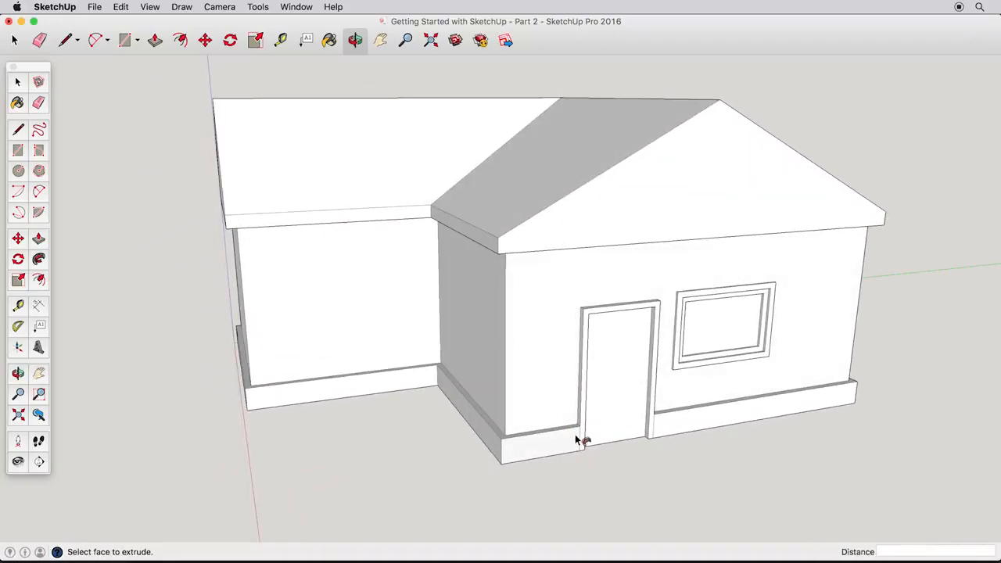
left_click(18, 81)
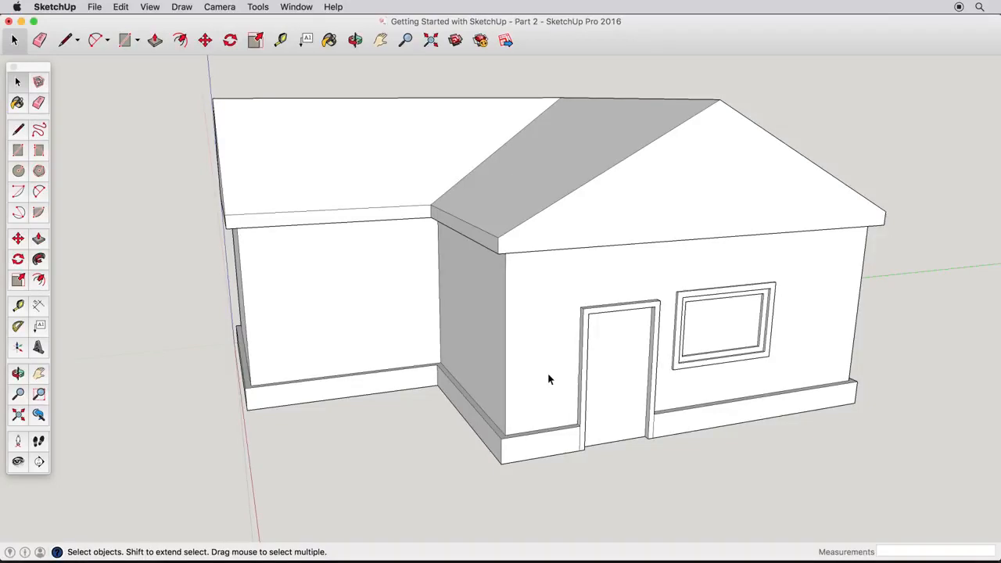
mouse_move(571, 304)
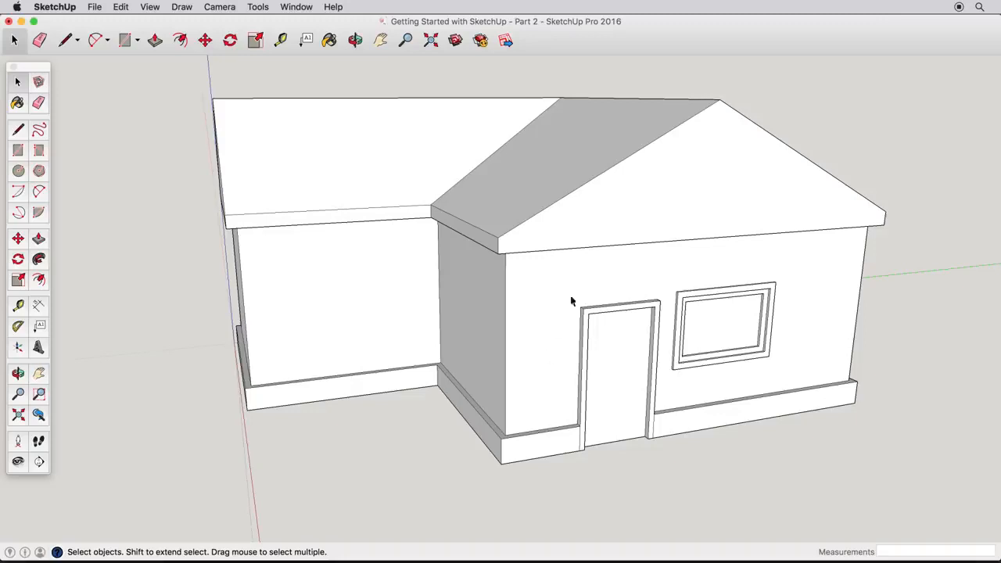
mouse_move(117, 164)
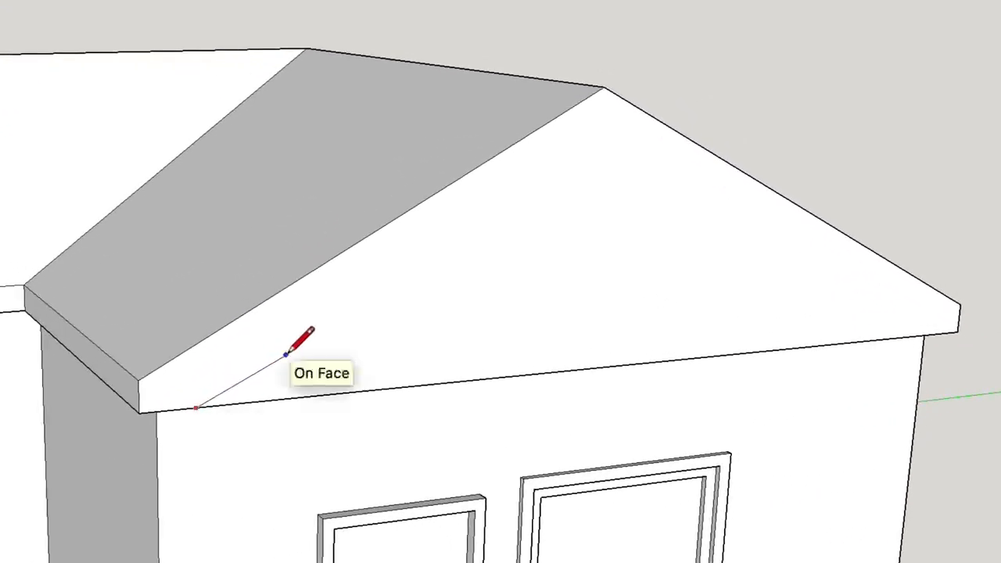
mouse_move(289, 285)
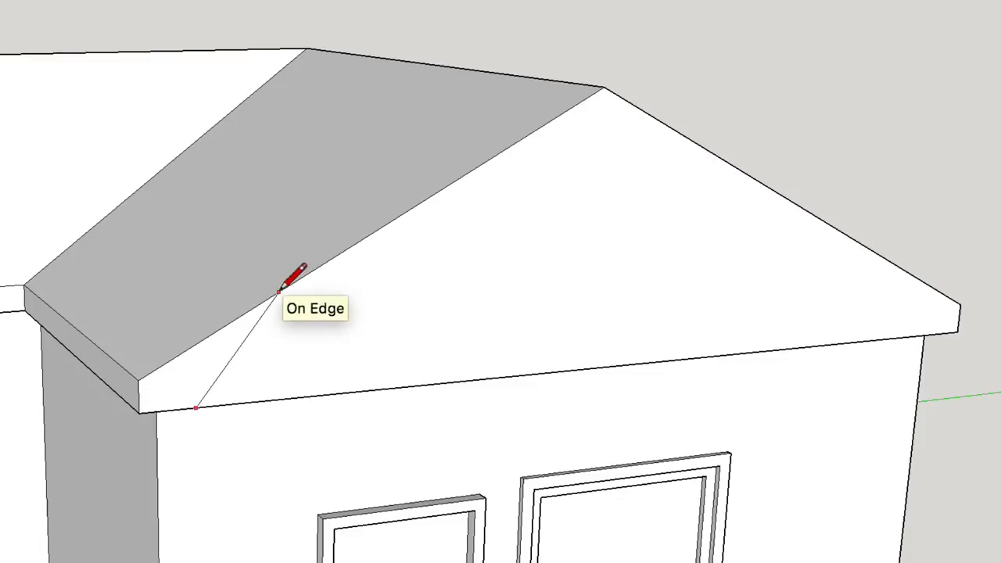
mouse_move(356, 300)
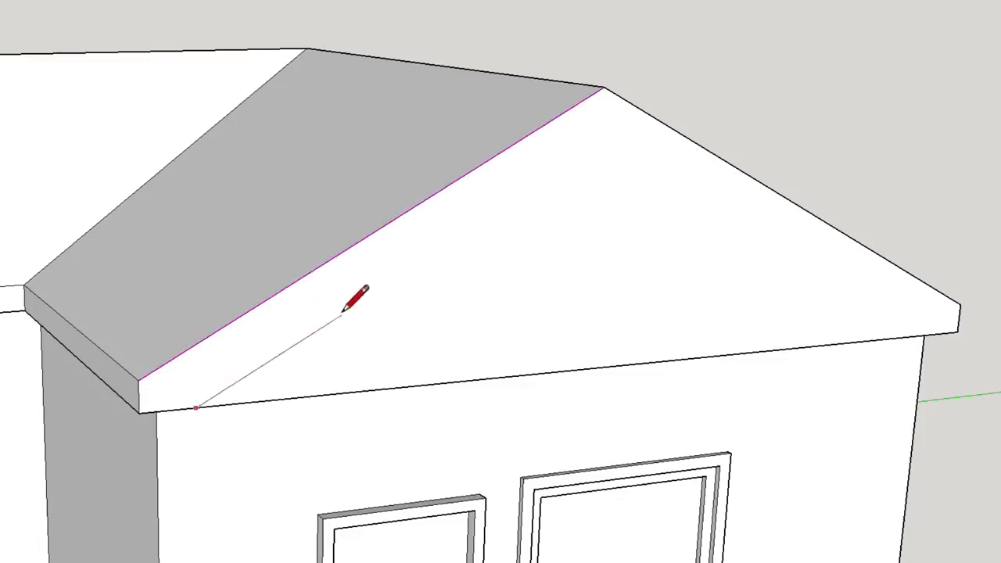
mouse_move(399, 273)
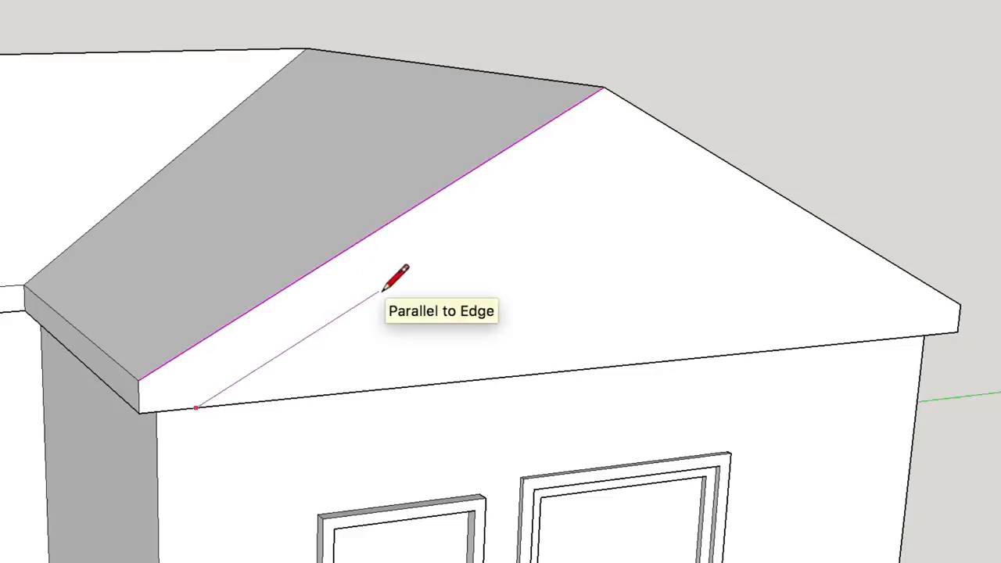
mouse_move(435, 250)
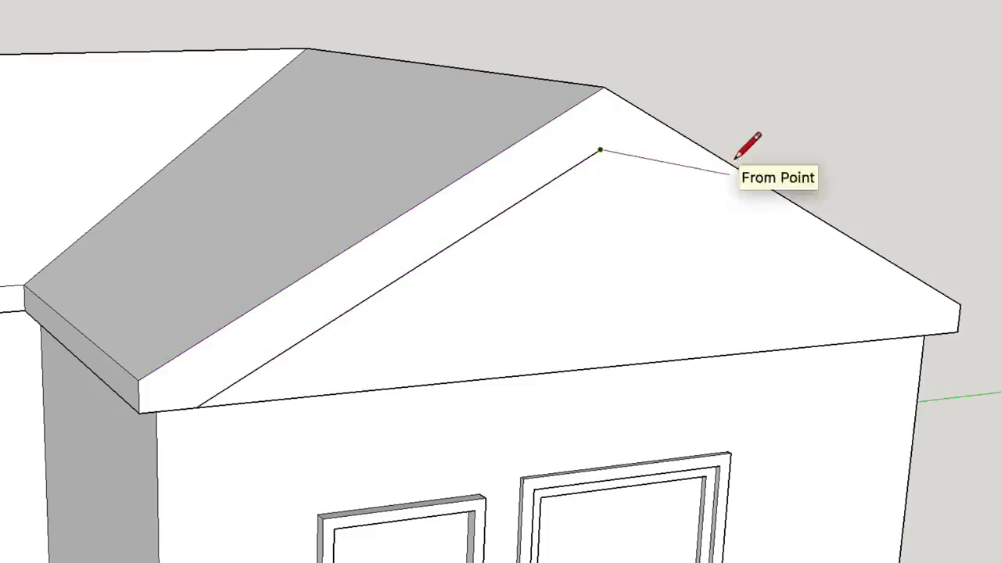
mouse_move(732, 159)
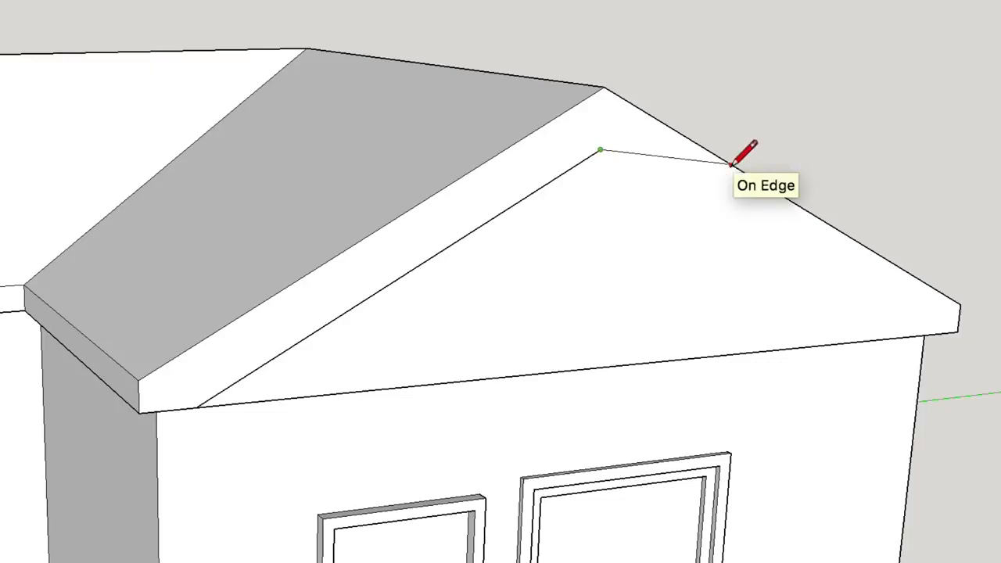
mouse_move(751, 207)
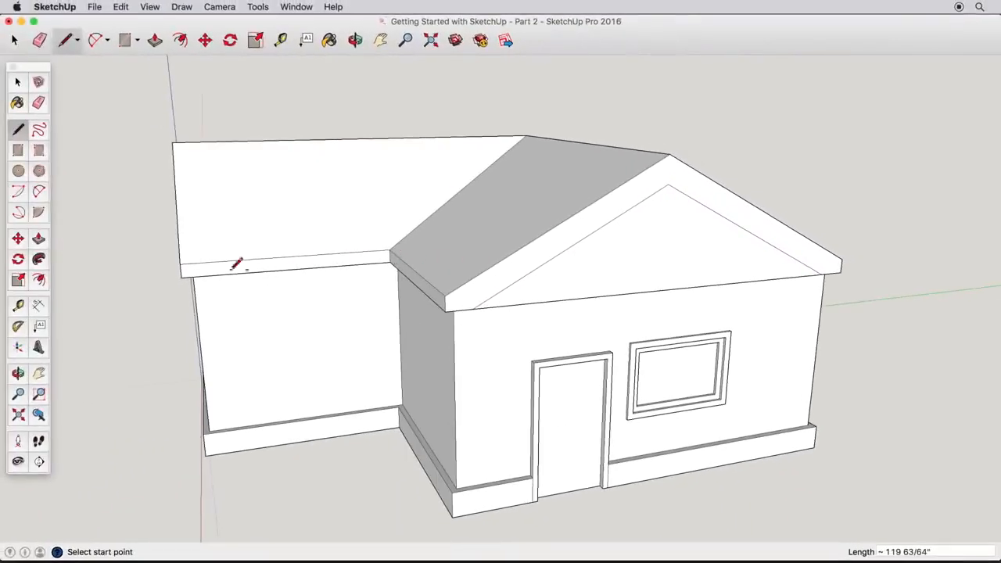
Step: Push the inset gable triangle about 6 inches into the front wall
left_click(155, 41)
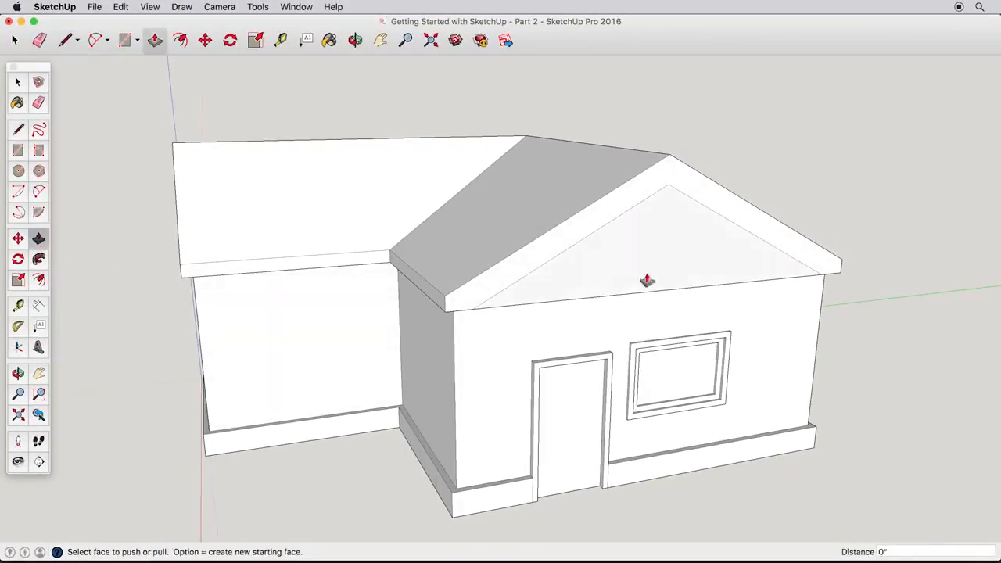
left_click_drag(648, 280, 654, 316)
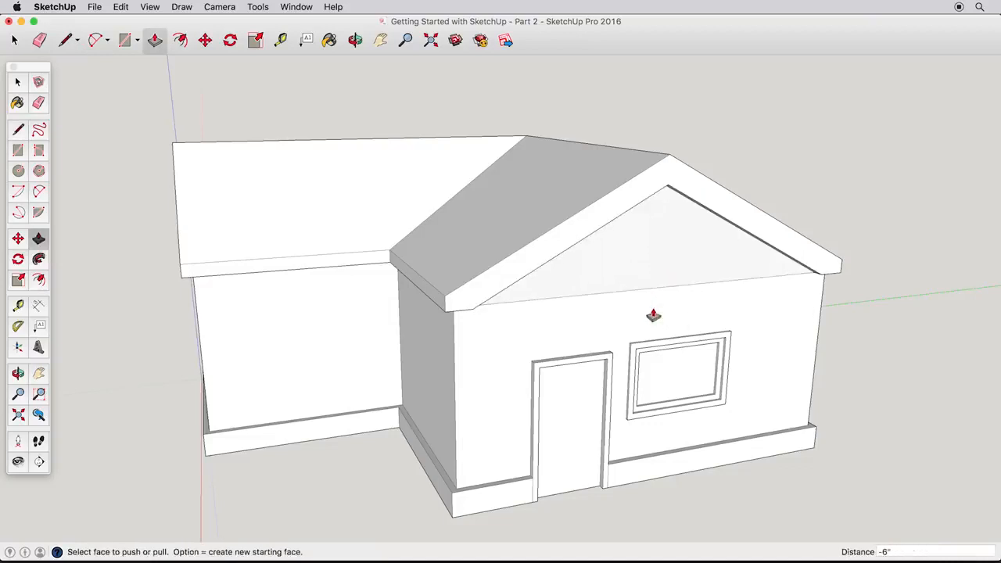